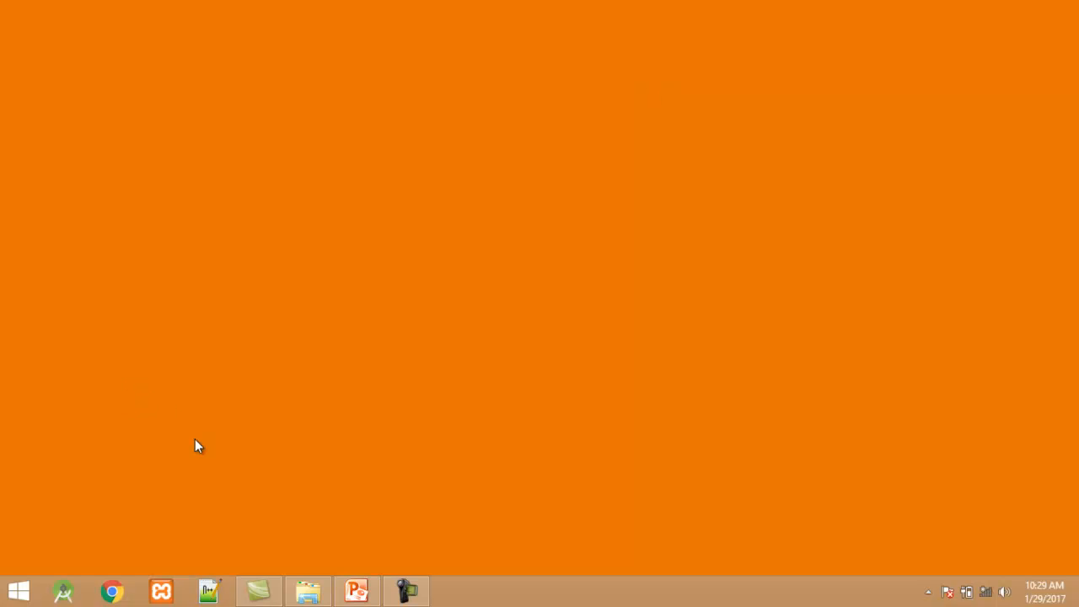
mouse_move(64, 590)
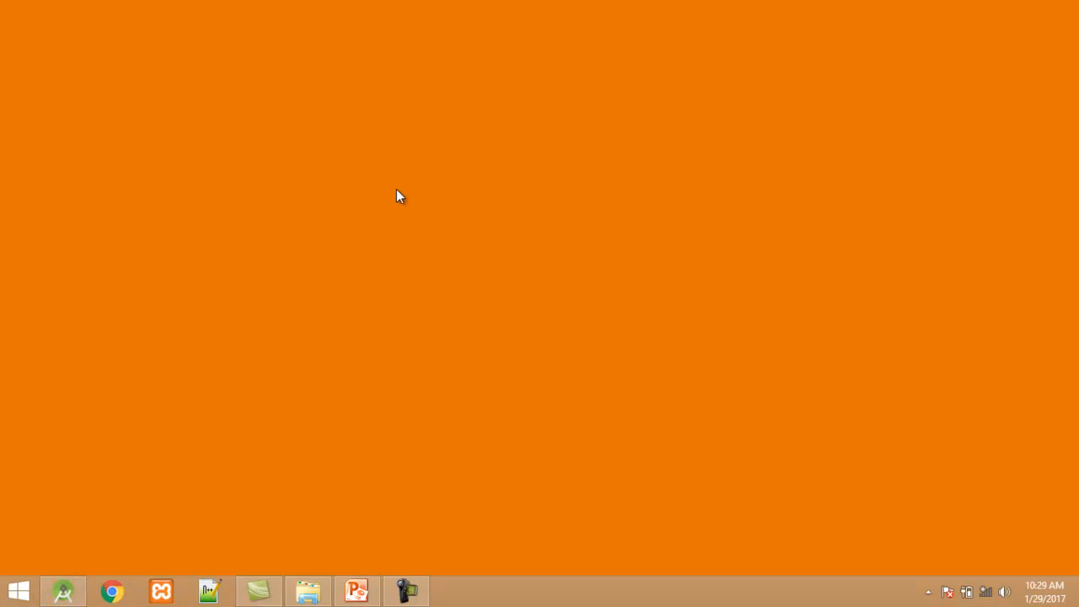
Start a new Android project and name the application Tut6.
left_click(64, 590)
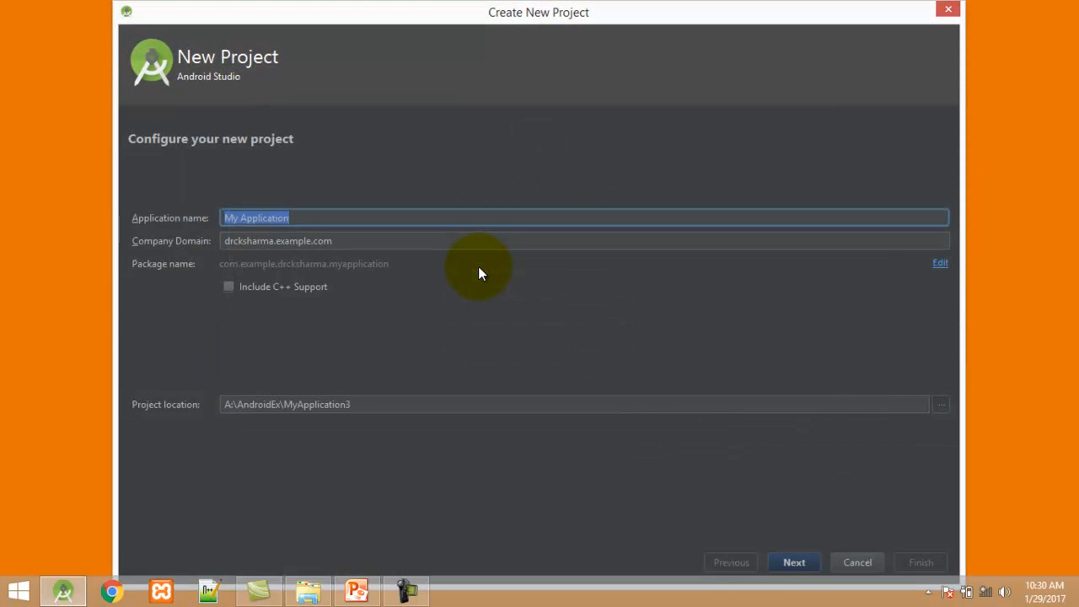
type("Tut")
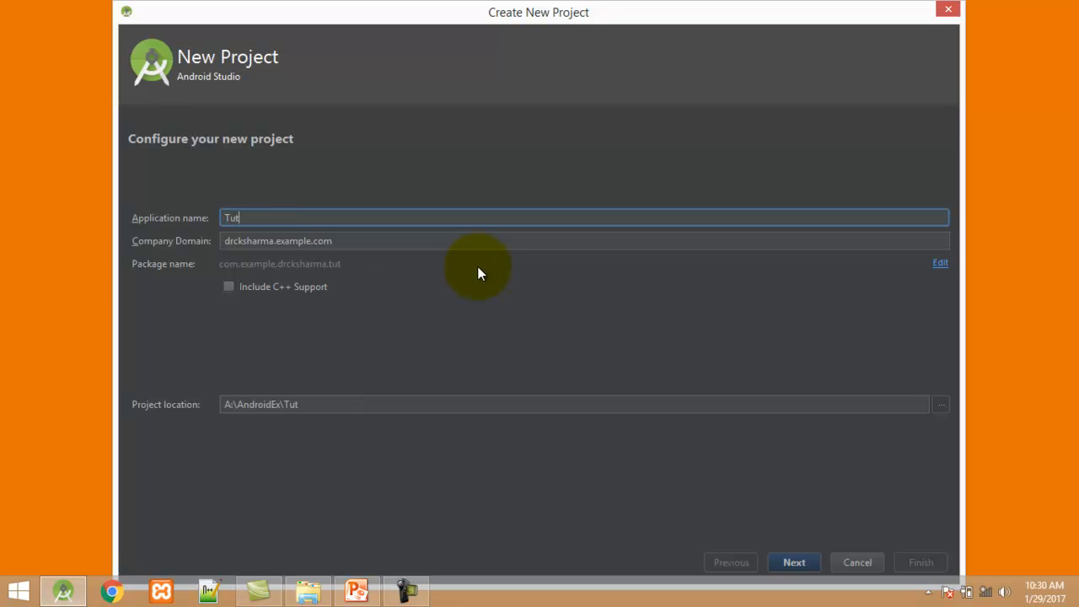
type("6")
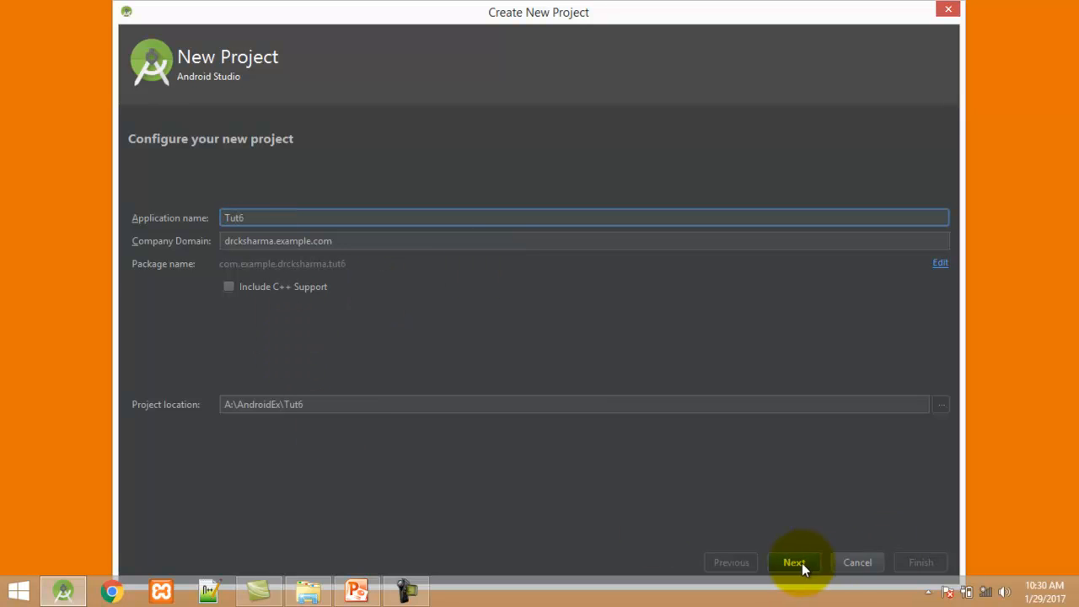
left_click(793, 563)
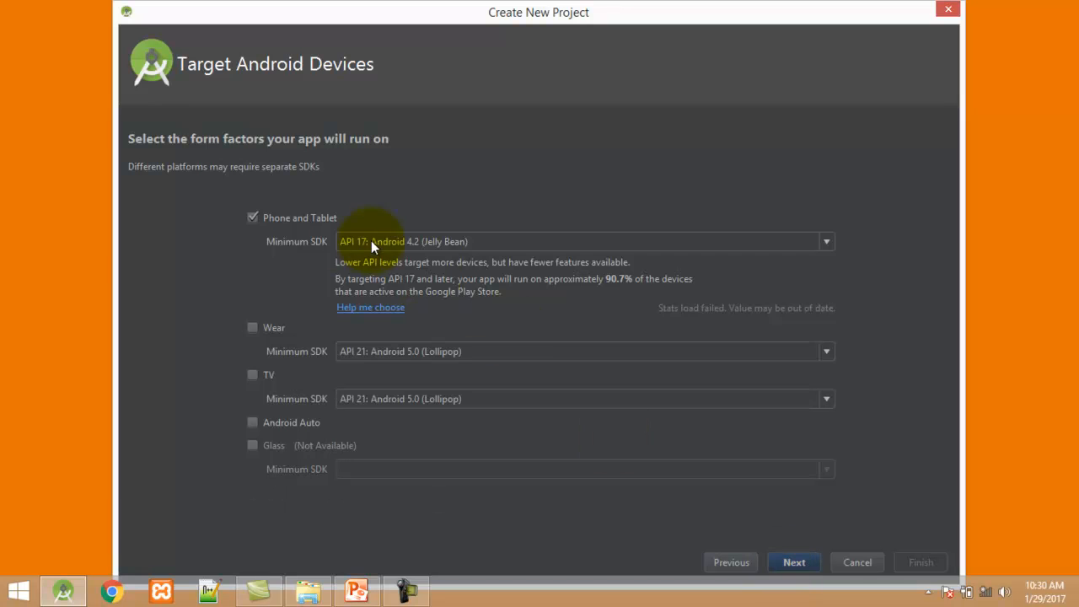
mouse_move(921, 537)
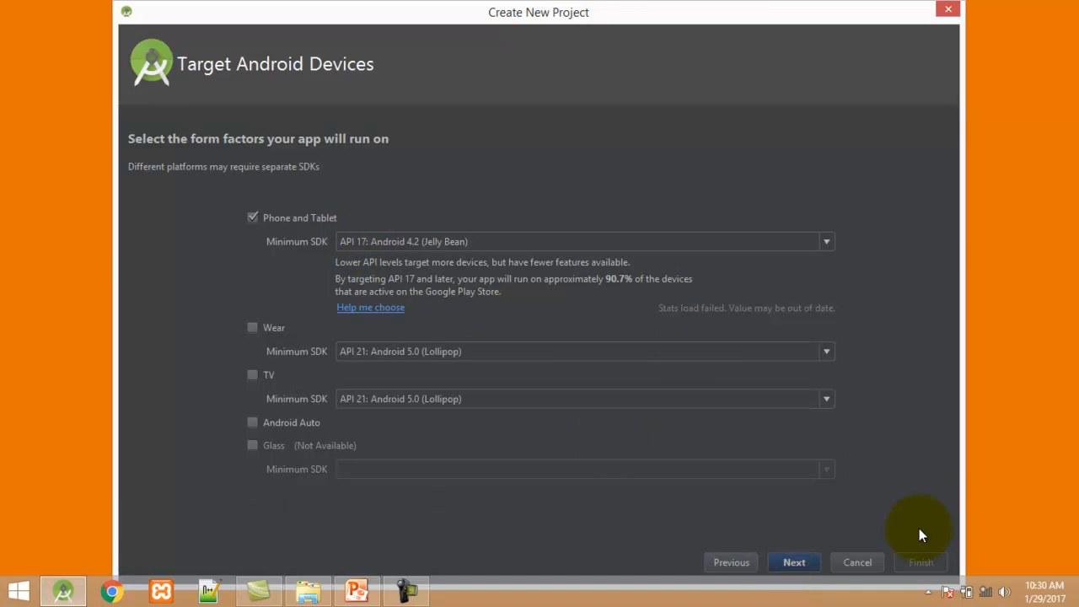
Keep the default target devices, choose the Empty Activity template and finish creating the project.
left_click(792, 564)
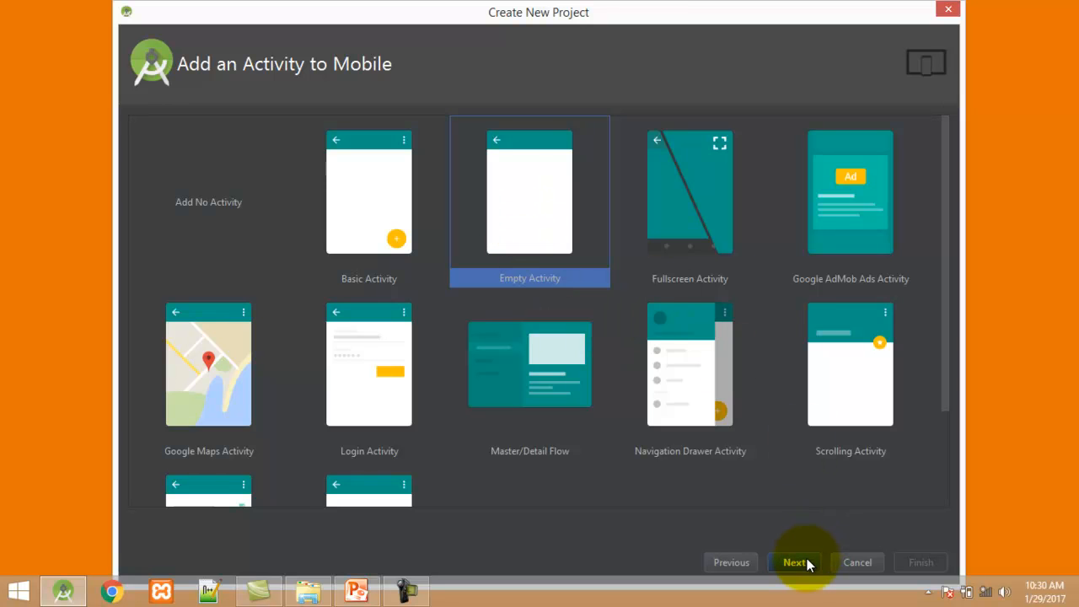
left_click(792, 563)
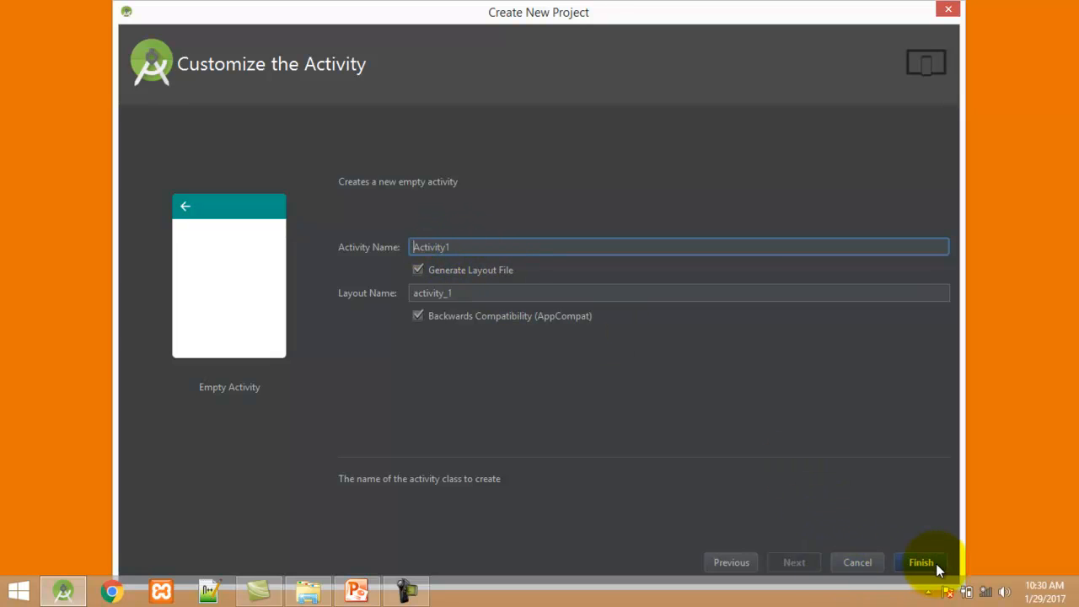
left_click(921, 563)
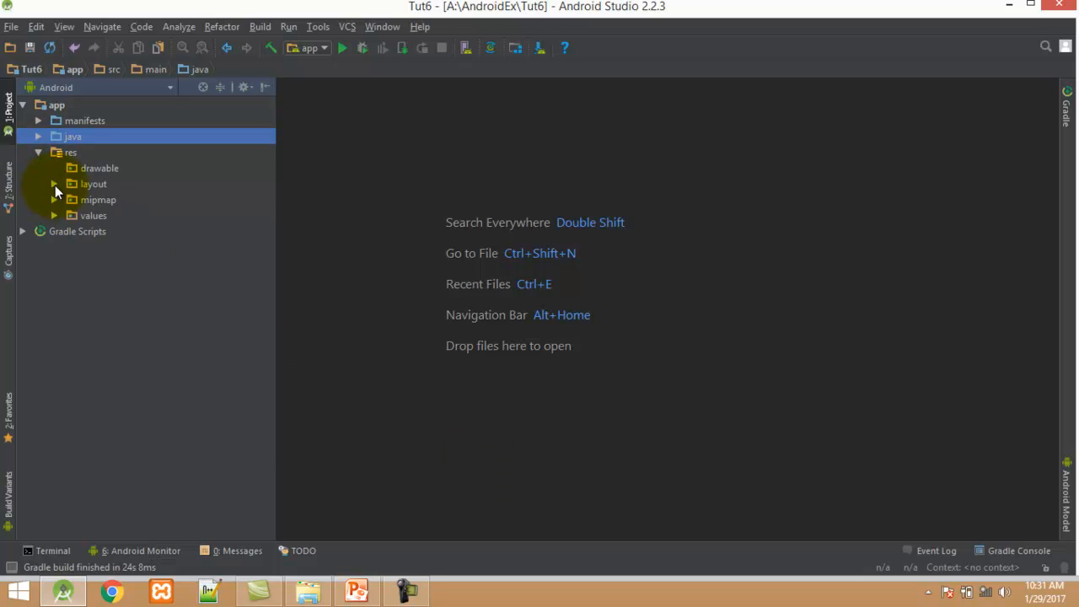
Open activity_1.xml from res > layout and select the default Hello World text for removal.
left_click(54, 183)
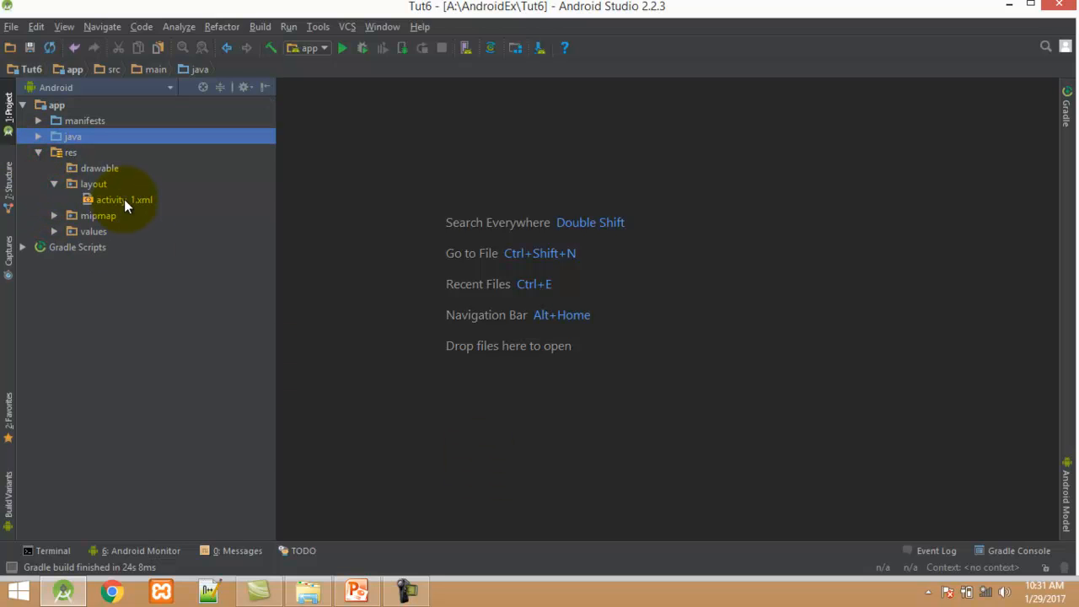
double_click(124, 199)
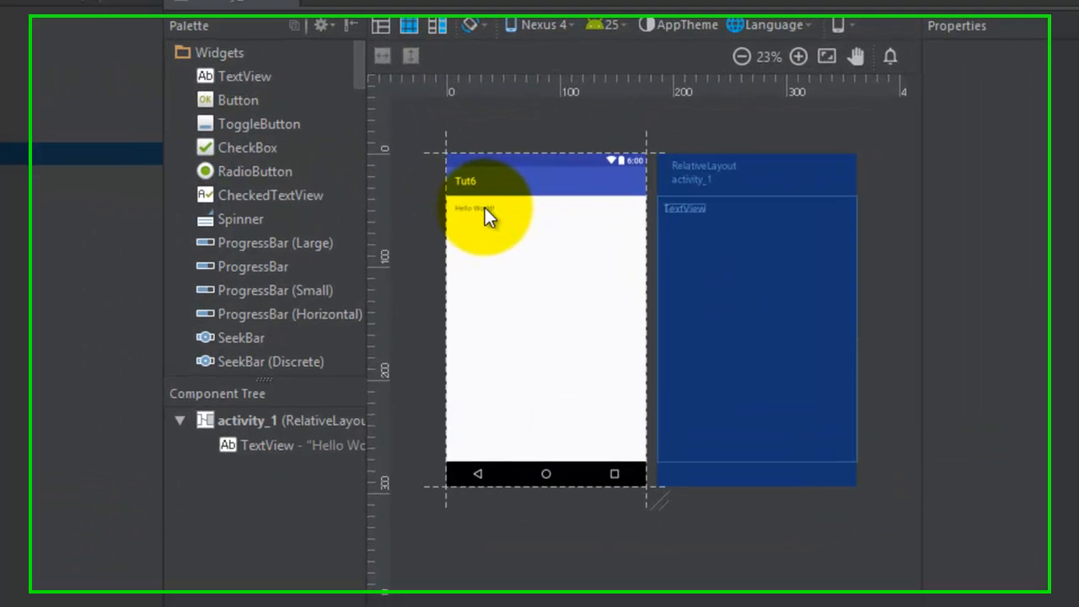
left_click(472, 209)
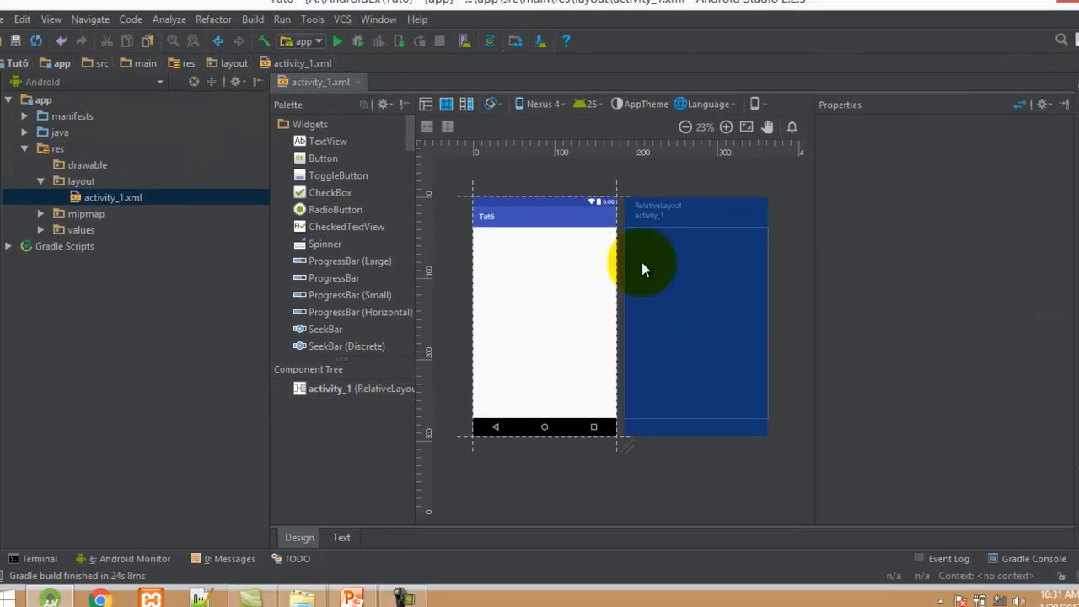
In the XML source, change the root RelativeLayout to LinearLayout with android:orientation="vertical".
left_click(341, 536)
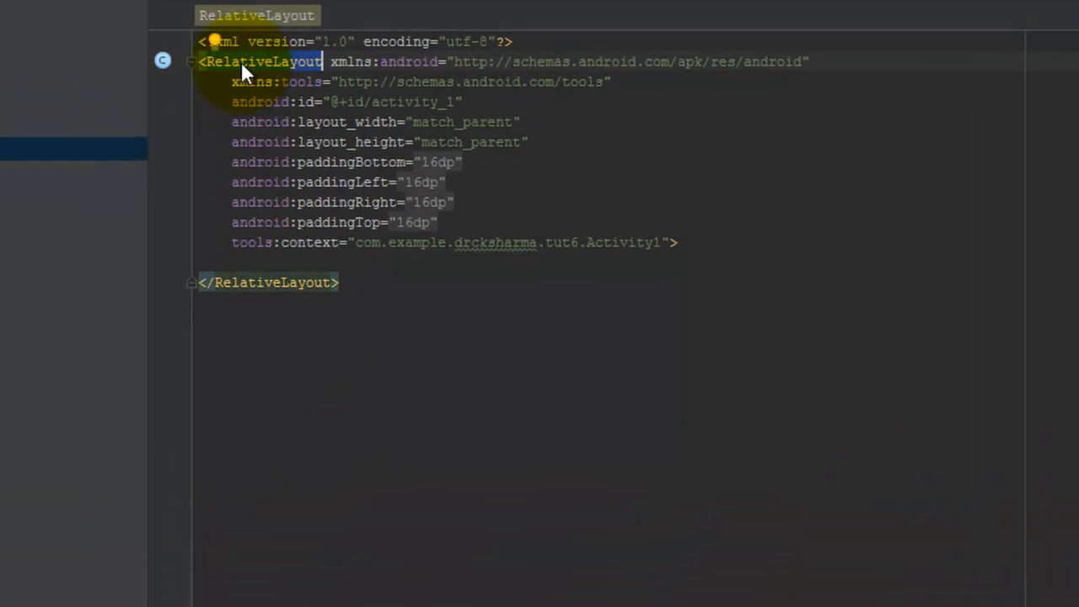
type("Linear")
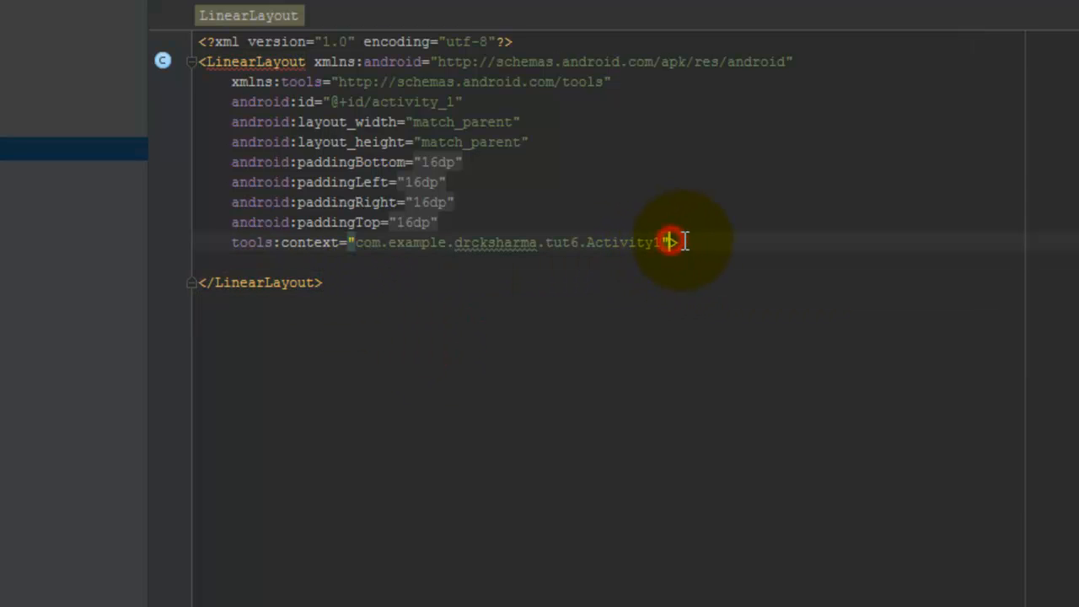
type("or")
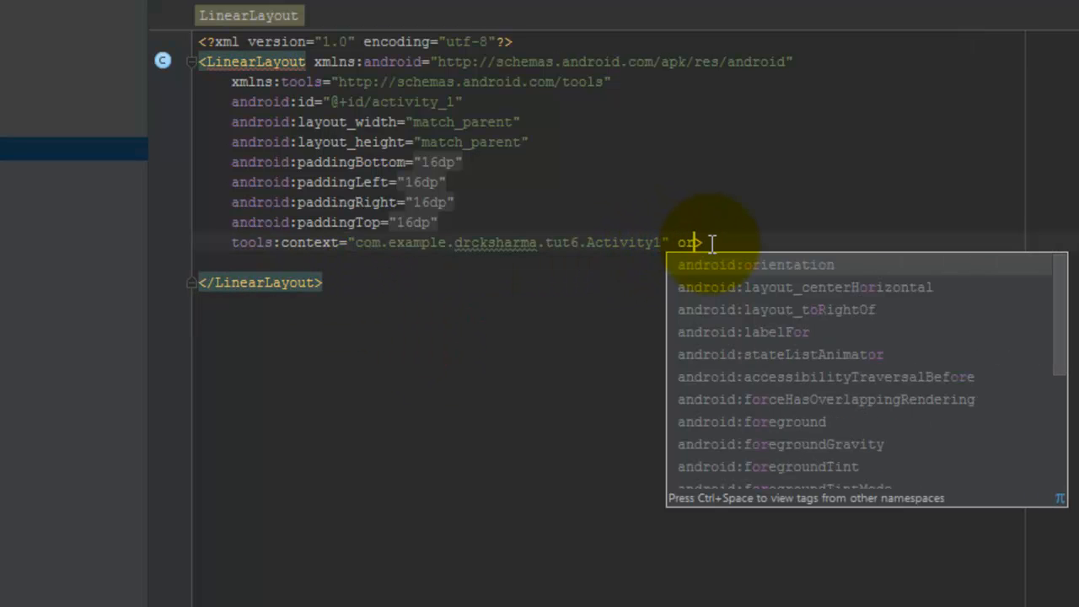
left_click(755, 263)
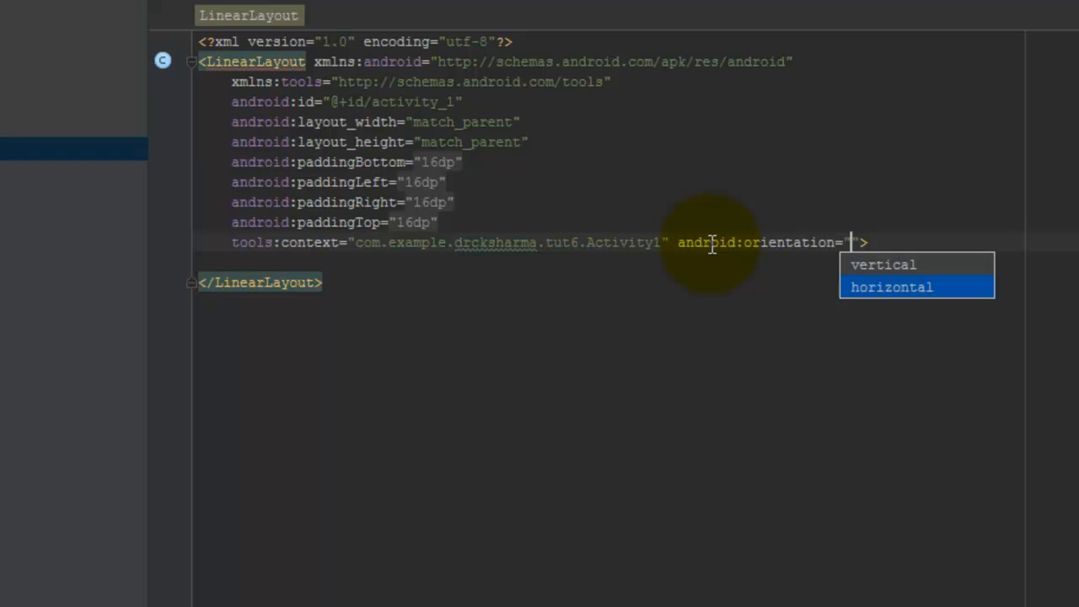
left_click(884, 263)
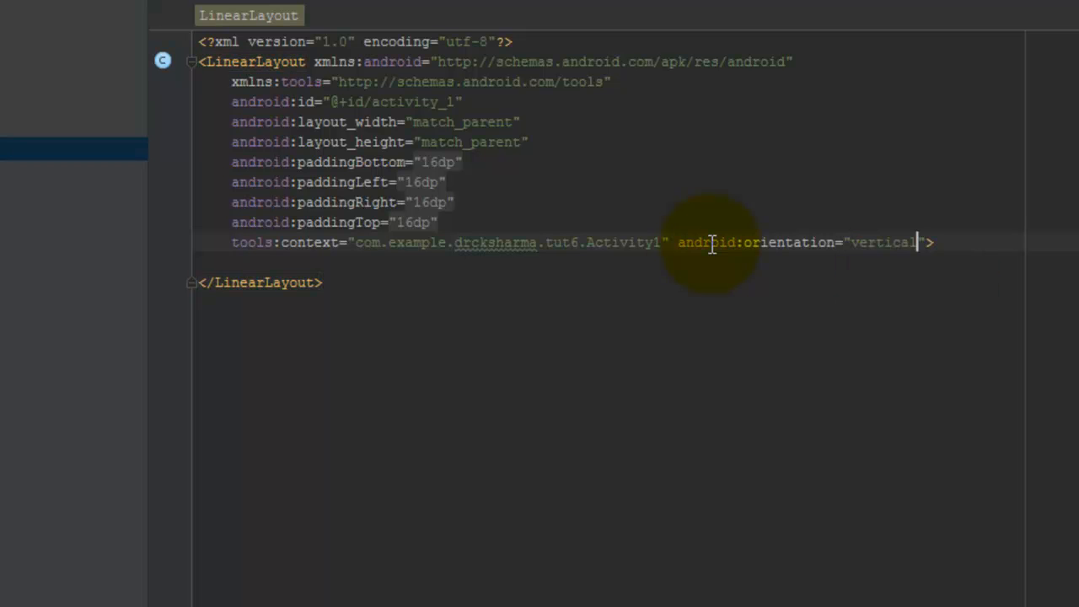
key("enter")
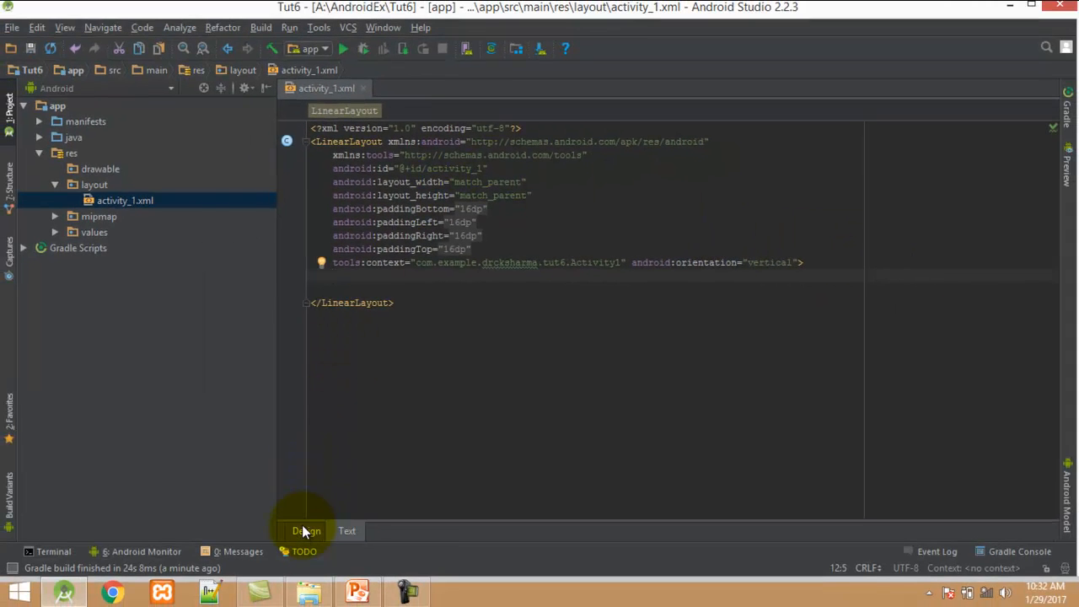
In the Design editor, drag a Plain Text input field to the top of the LinearLayout.
left_click(307, 530)
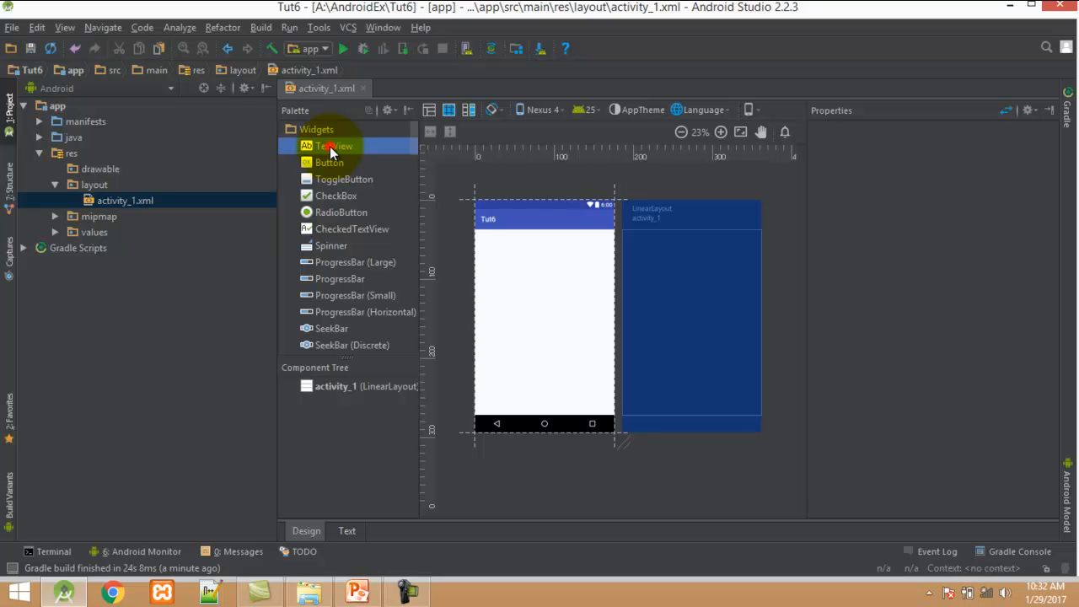
scroll("down", 3)
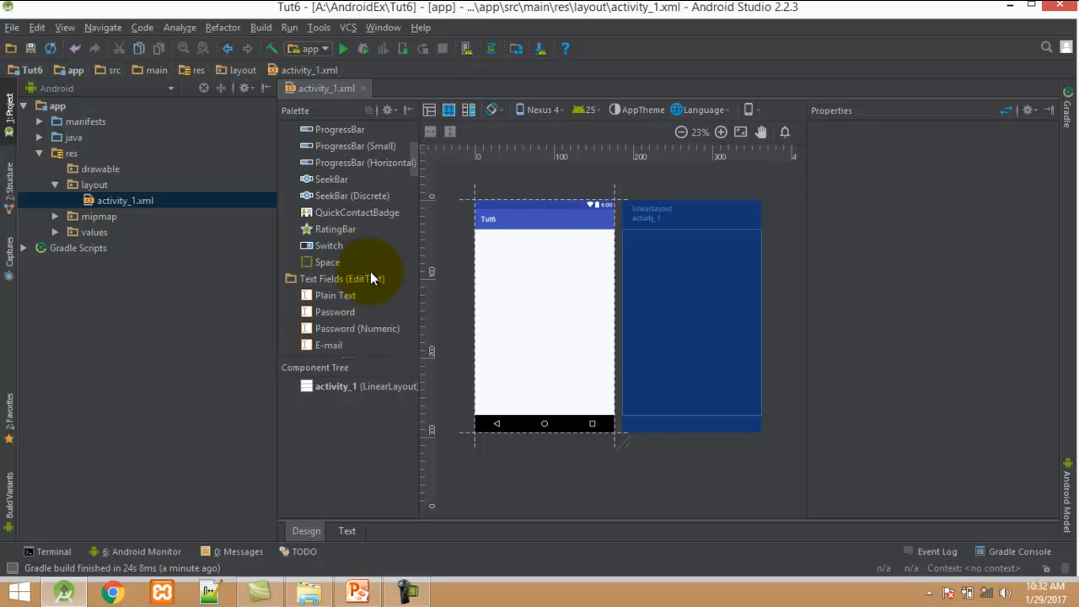
left_click(340, 278)
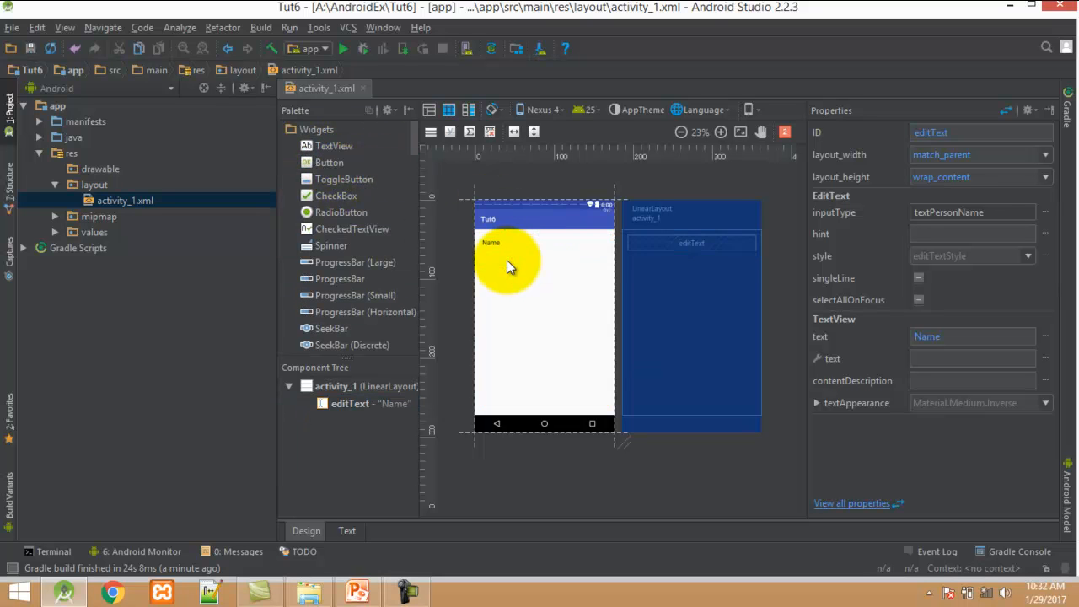
left_click_drag(329, 162, 543, 260)
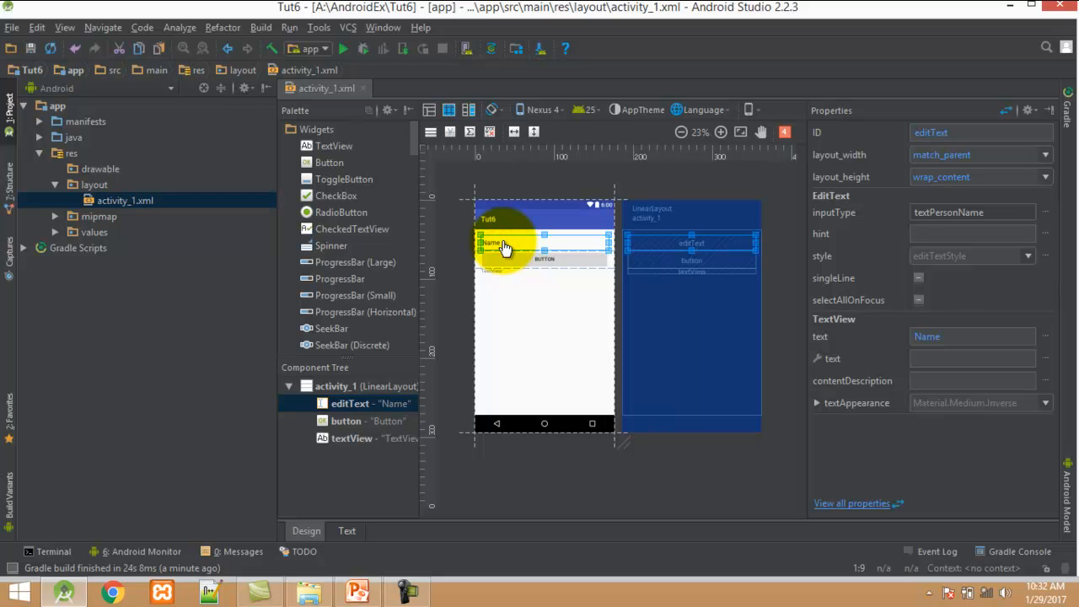
mouse_move(539, 276)
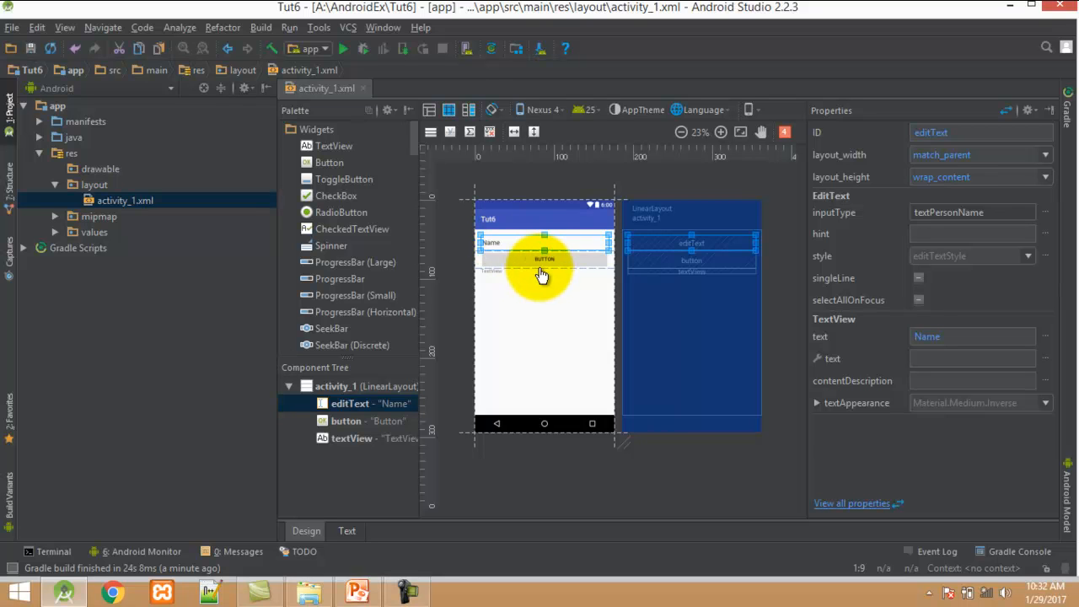
Add the Button and TextView below it and select the Name field to edit its properties.
left_click(503, 243)
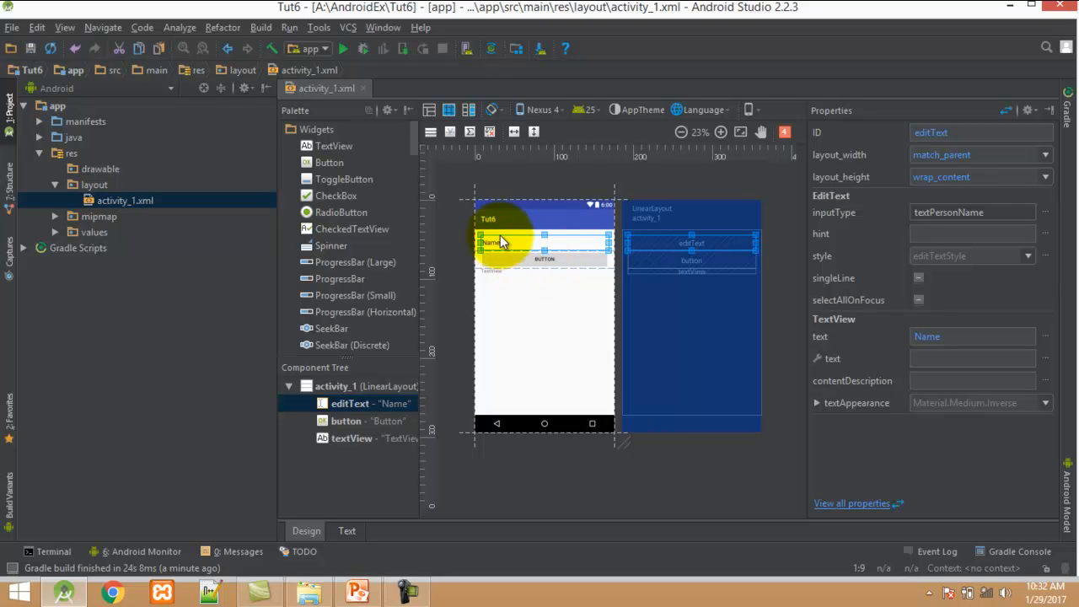
left_click(506, 276)
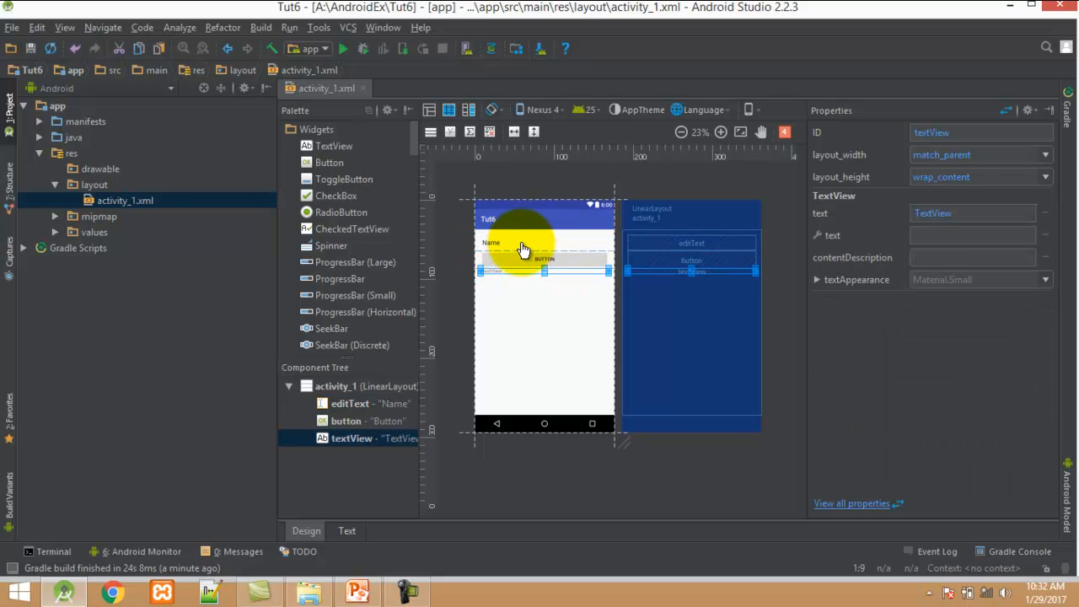
left_click(493, 243)
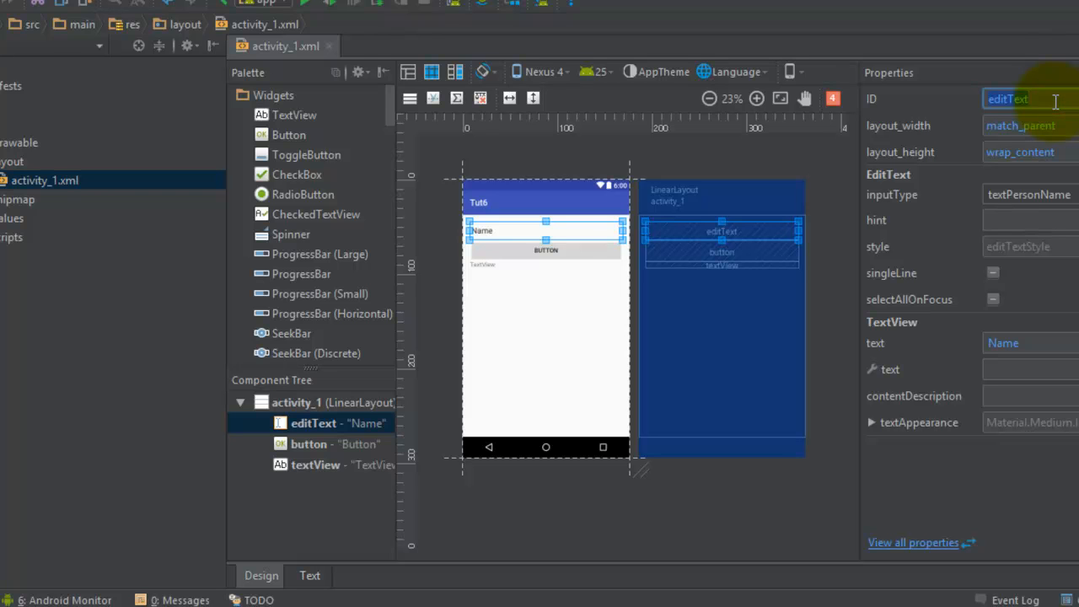
Set the text field's ID to ET1 and the button's ID to btnShow.
type("ET1")
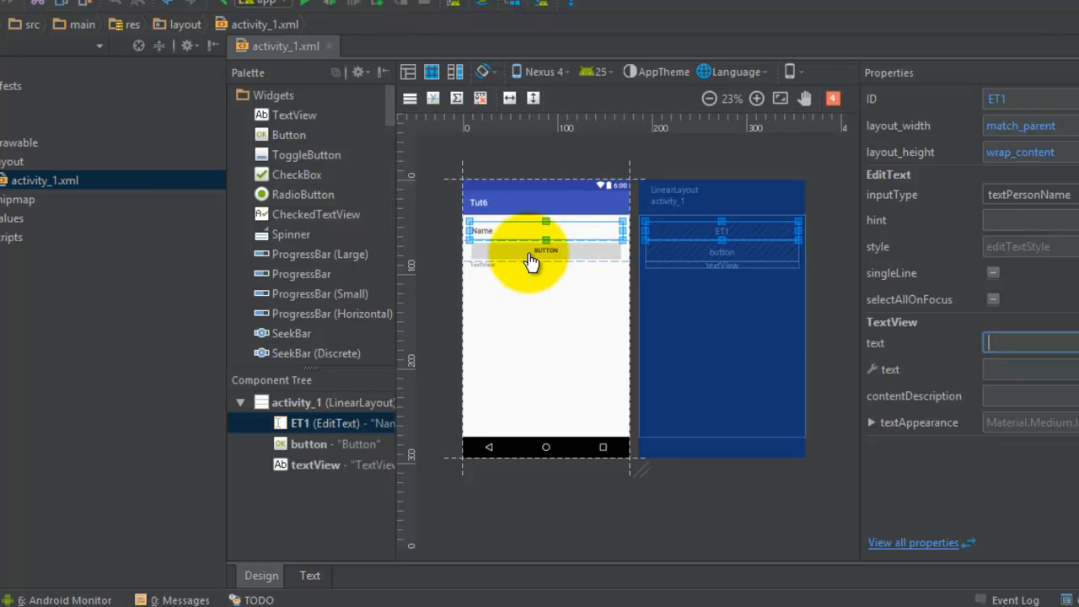
left_click(546, 250)
type("b")
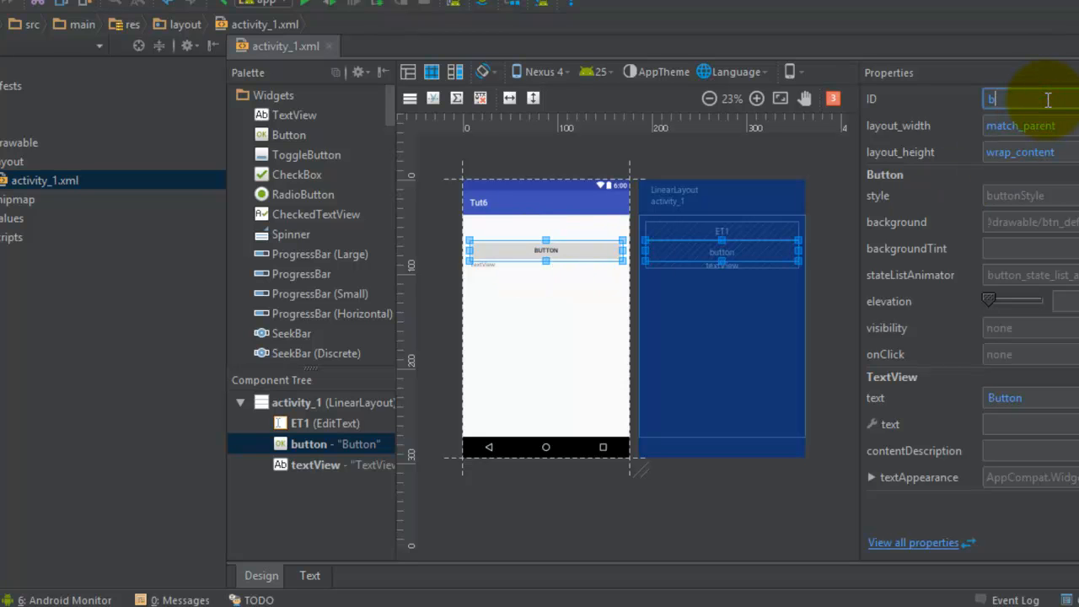
type("tnShow")
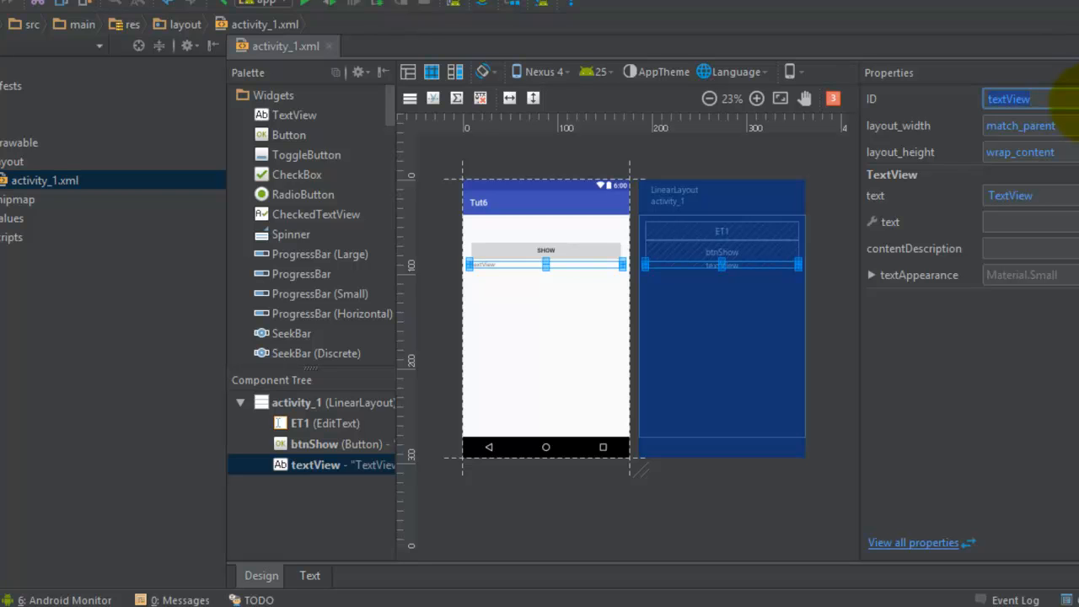
Set the text view's ID to TV1 and clear its displayed text.
type("TV1")
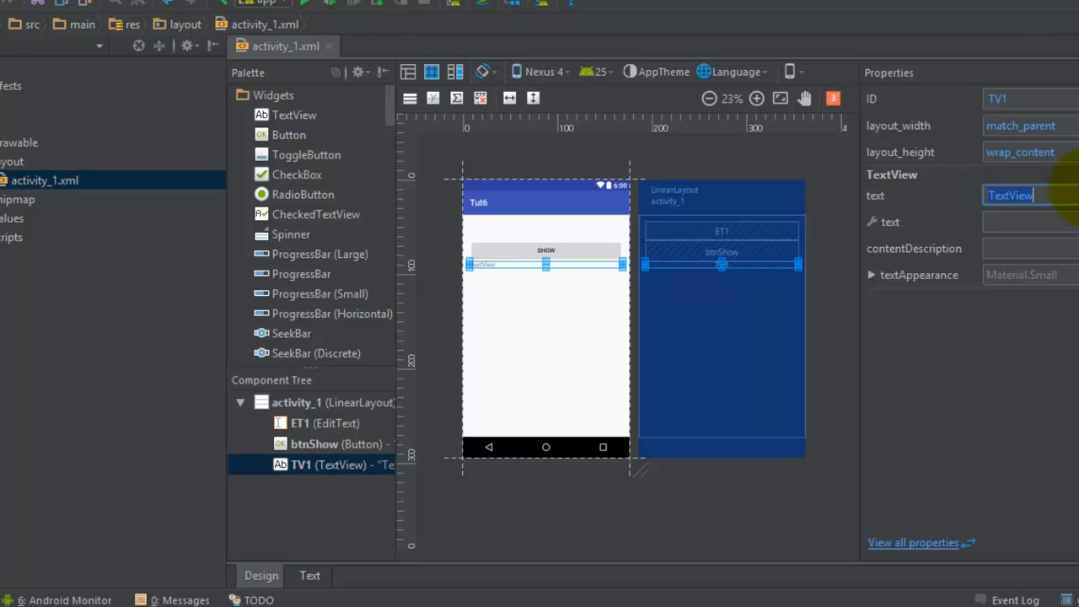
left_click(567, 312)
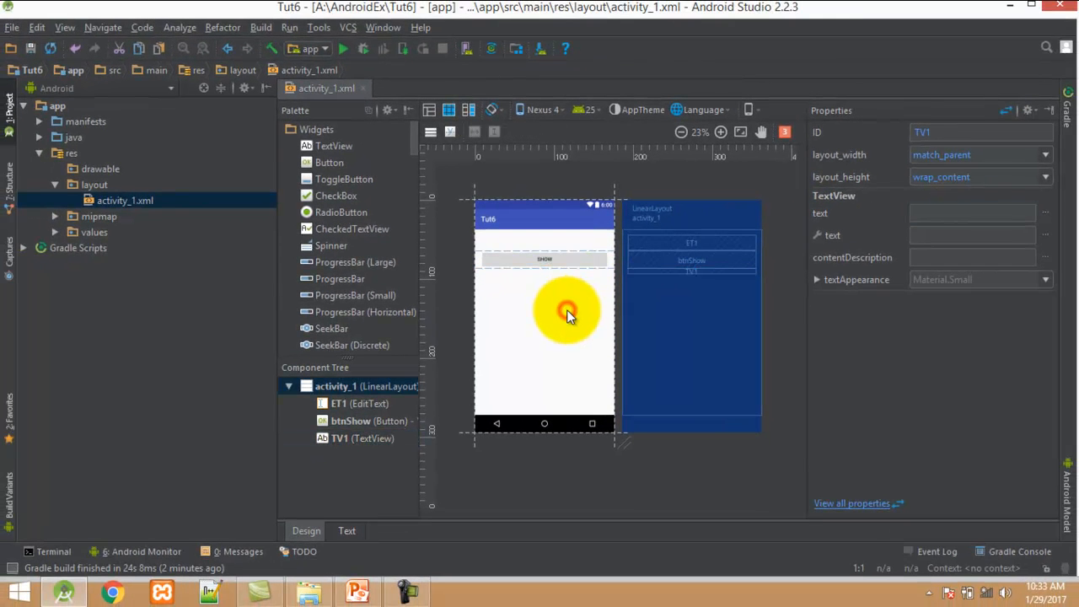
left_click(566, 317)
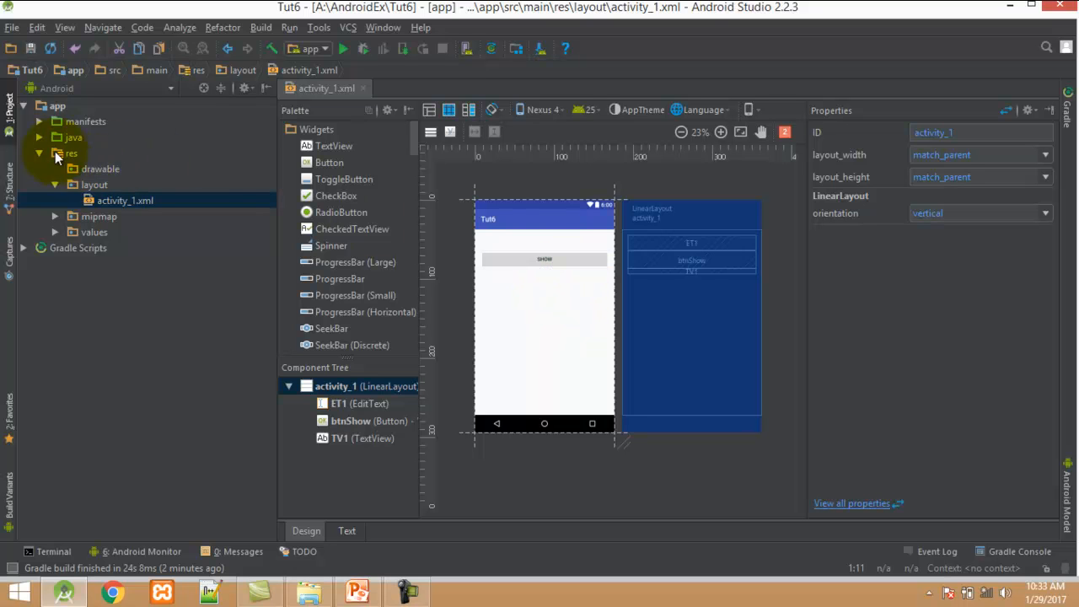
Close activity_1.xml and open Activity1.java from the java > com.example package.
left_click(362, 87)
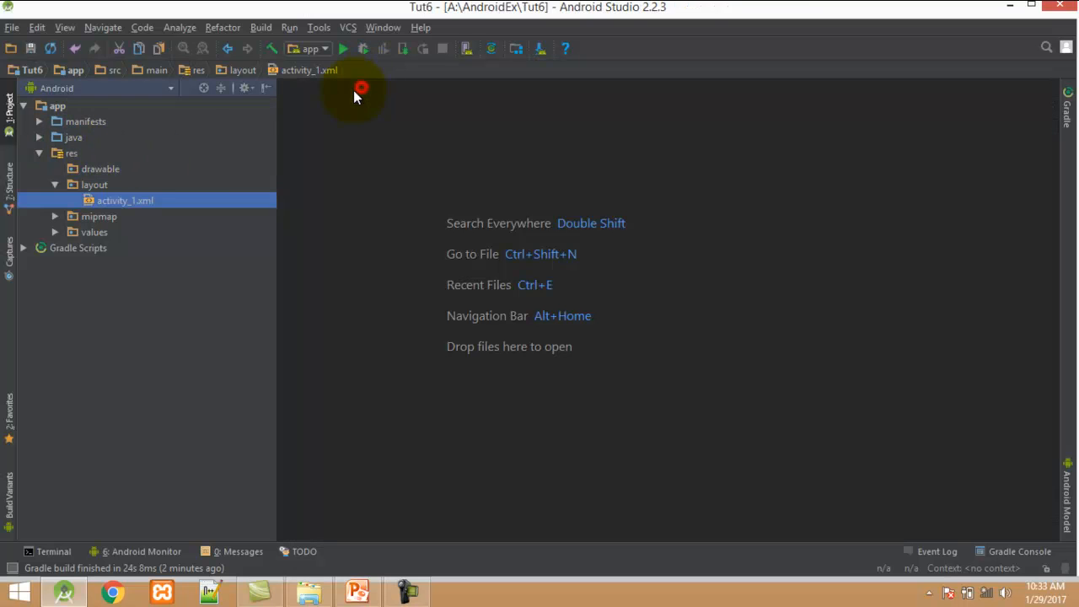
left_click(39, 136)
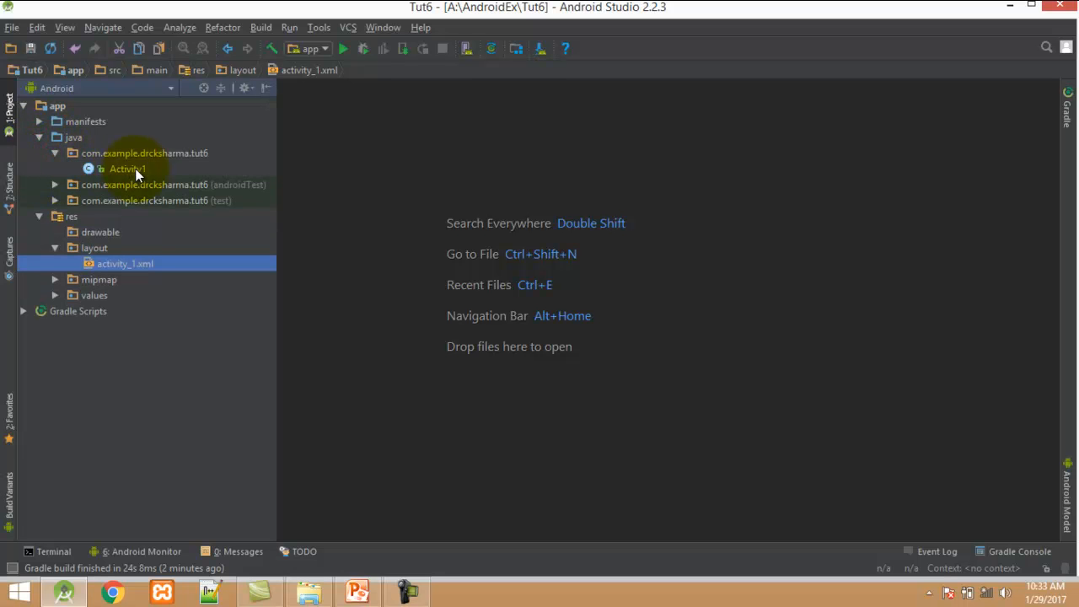
double_click(125, 168)
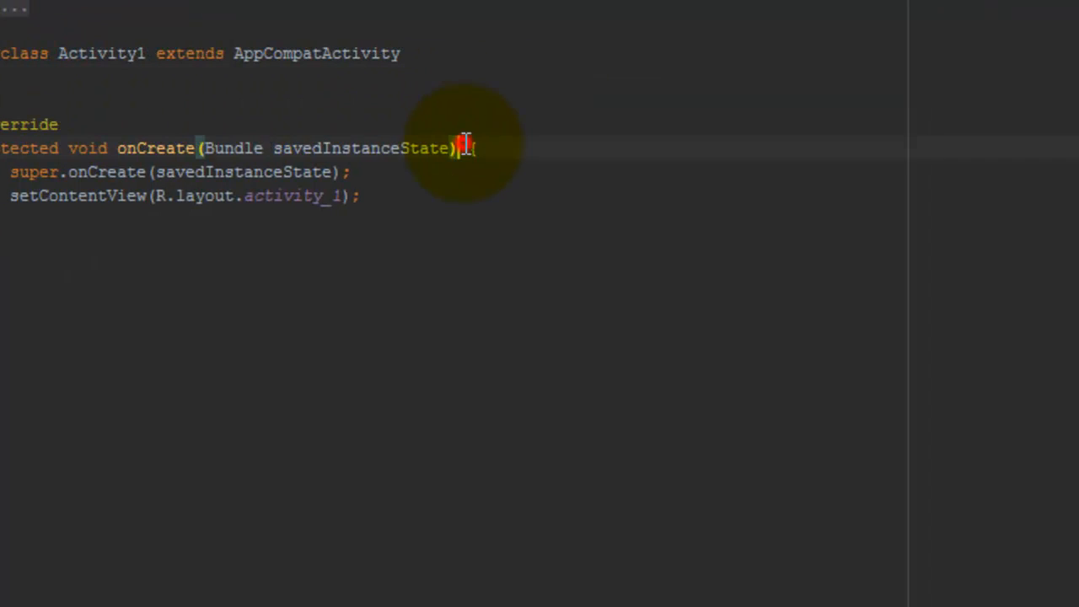
Move the class brace to its own line and declare fields EditText et1; and Button b1;.
key("Backspace")
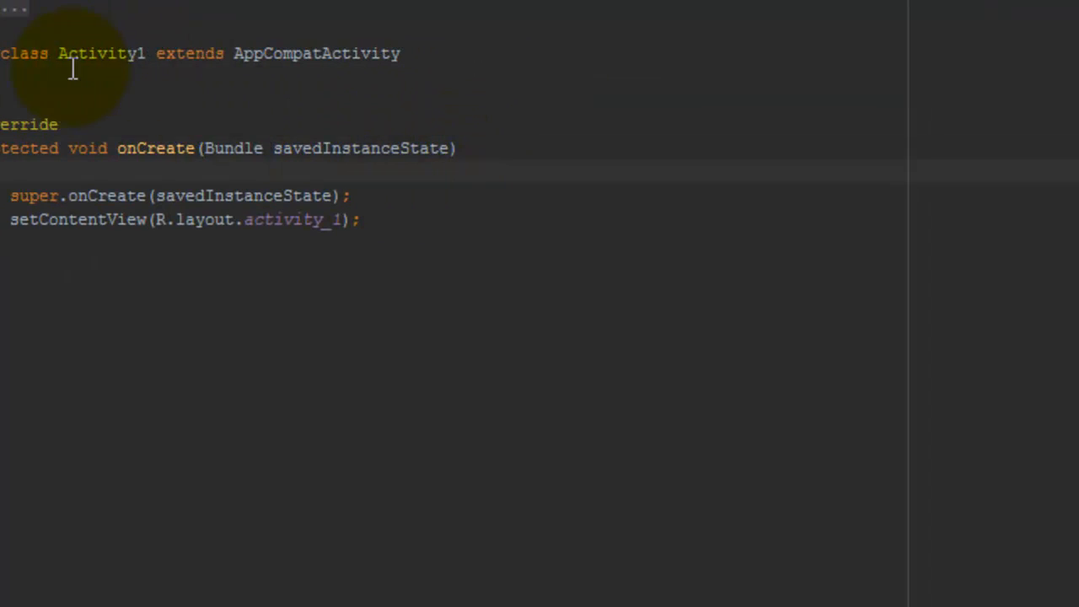
mouse_move(135, 69)
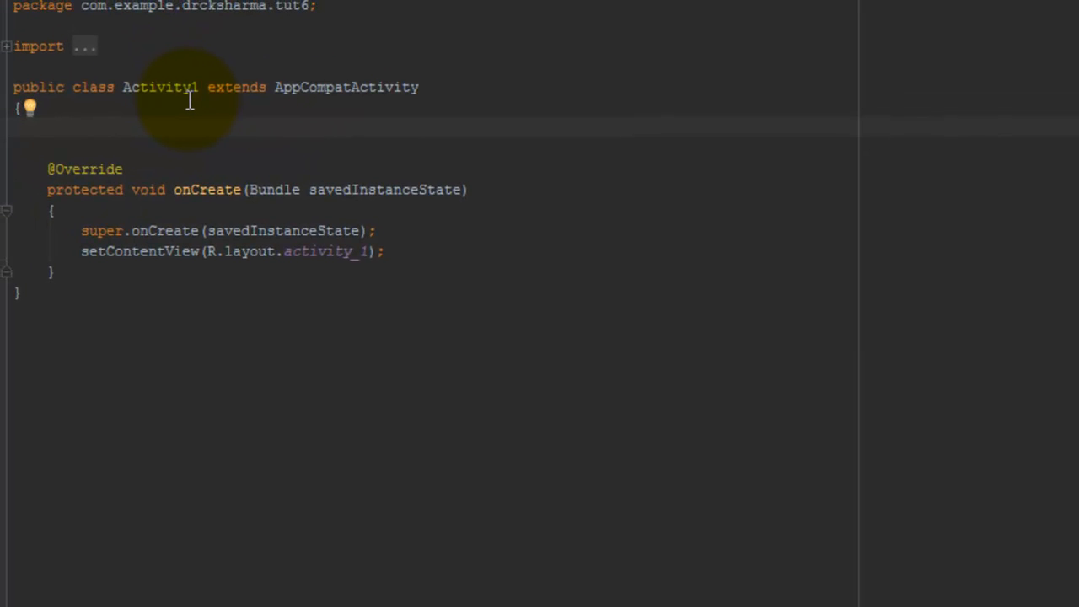
type("EditText et1")
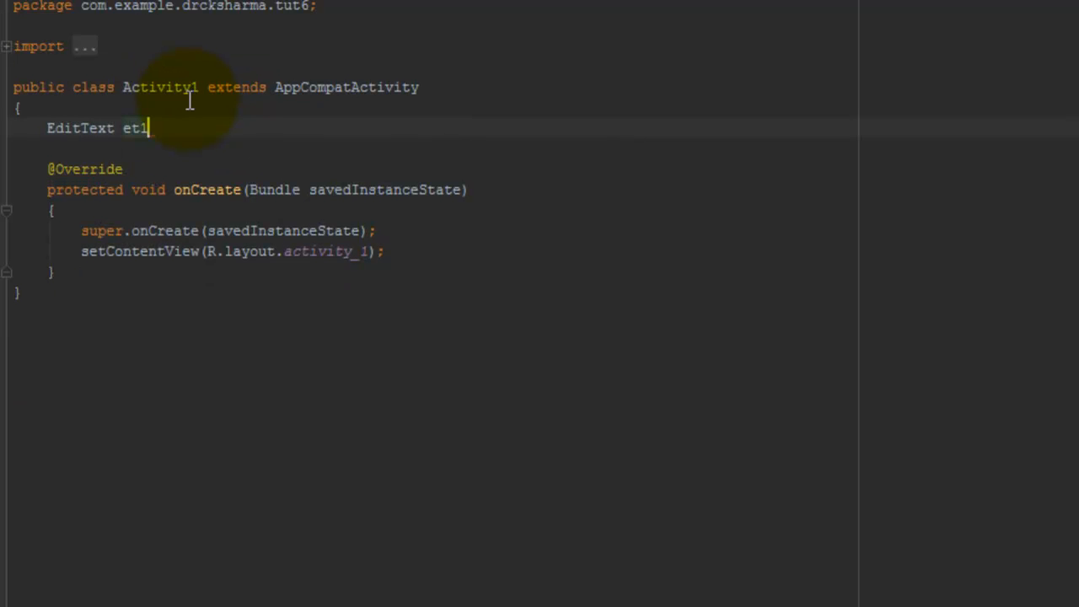
type(";")
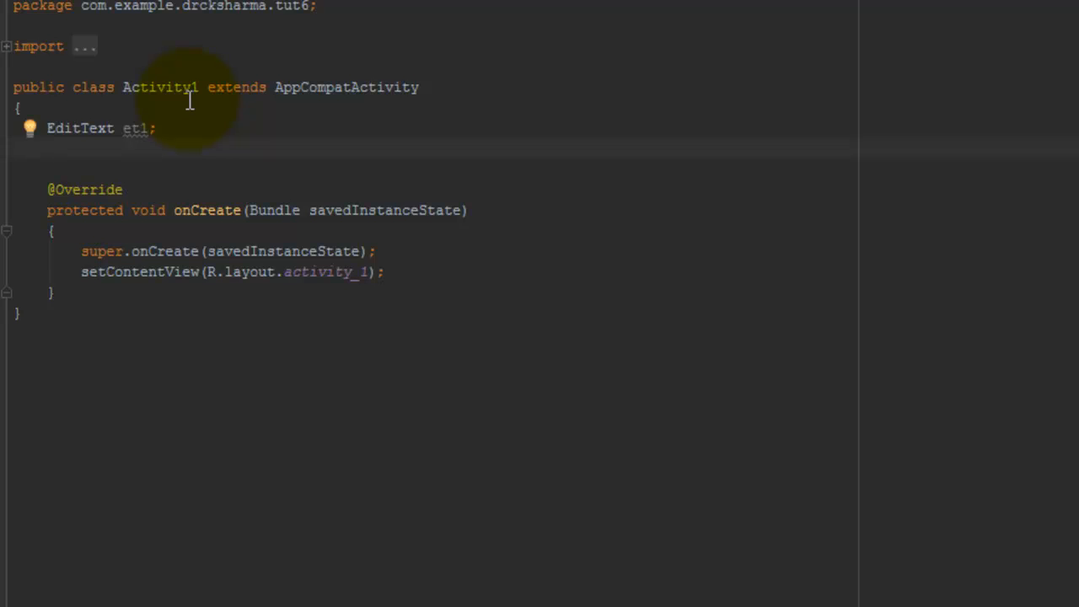
type("Button b1;")
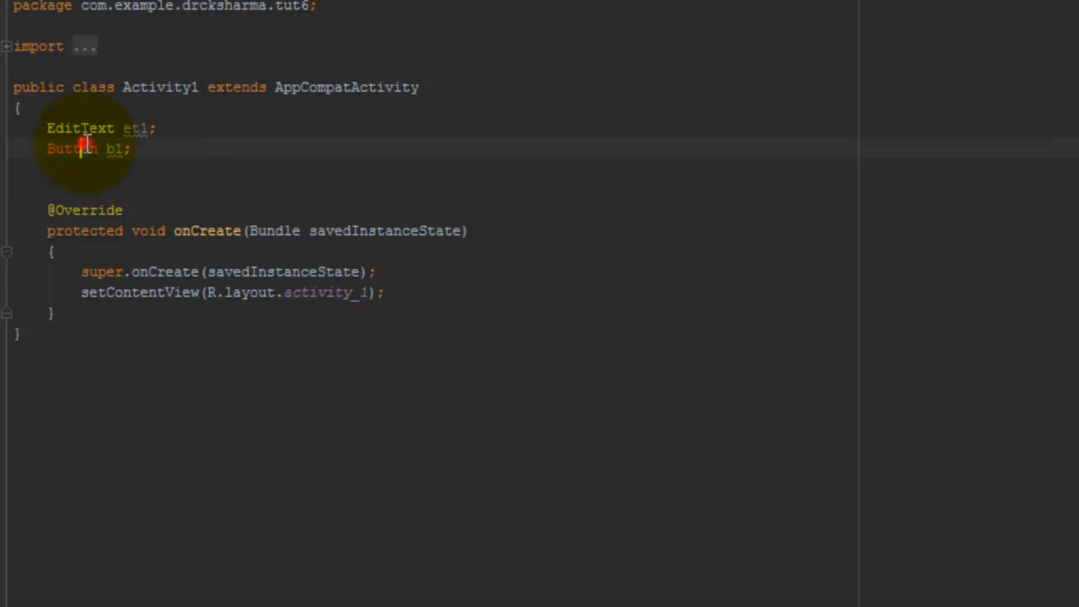
Declare the TextView tv1; field and check the warning on et1.
left_click(82, 149)
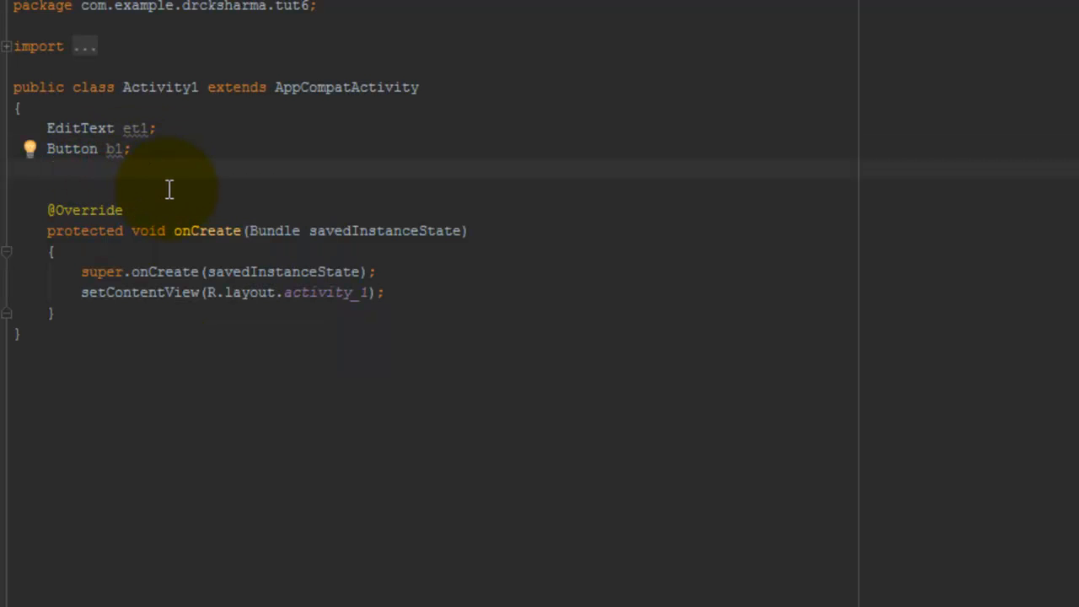
type("TextView")
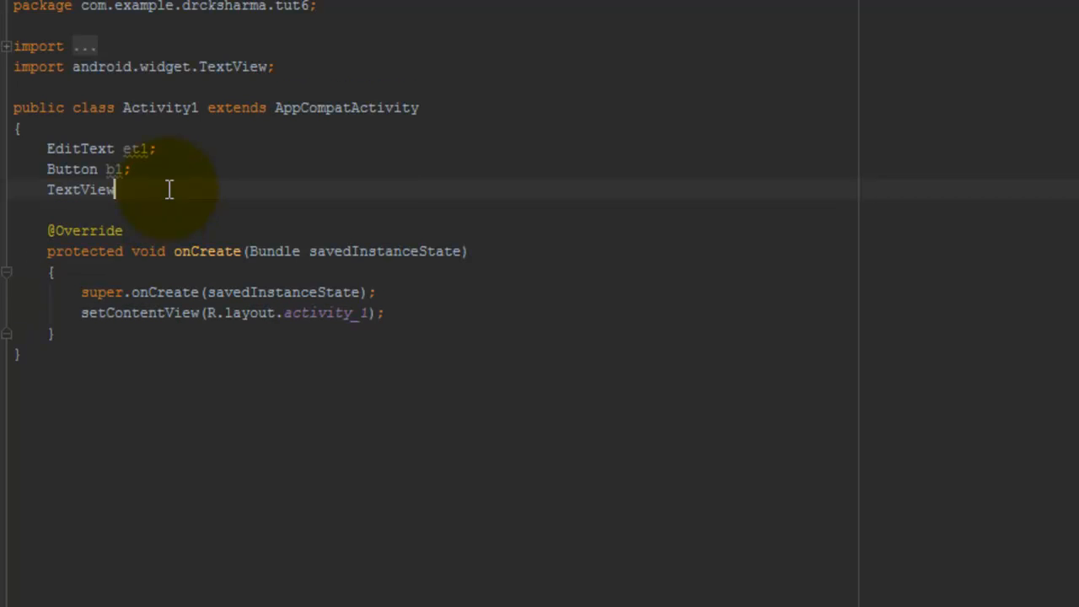
type("tv1;")
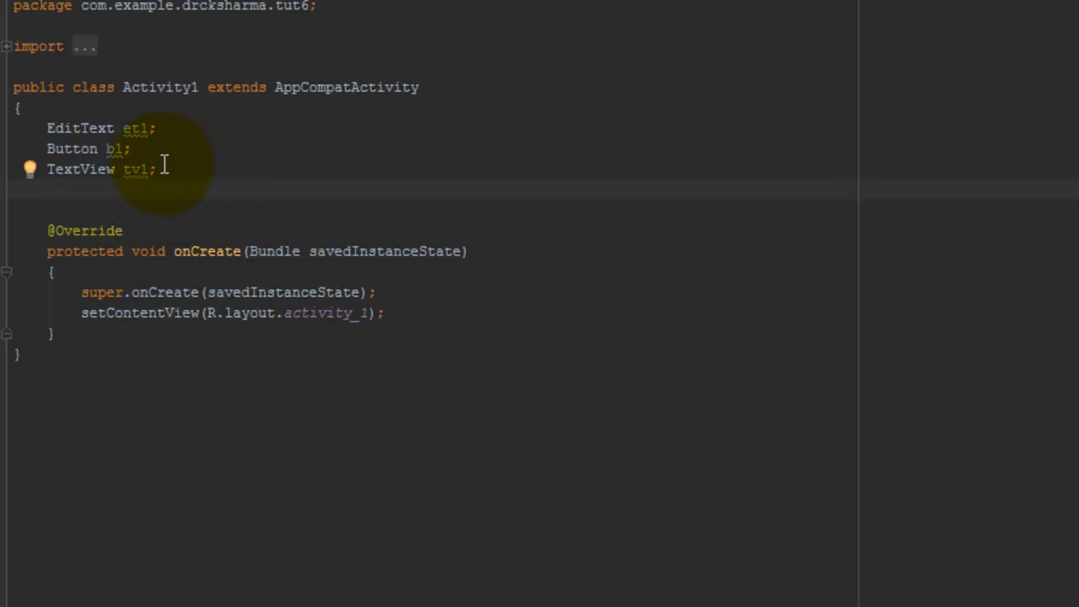
mouse_move(138, 128)
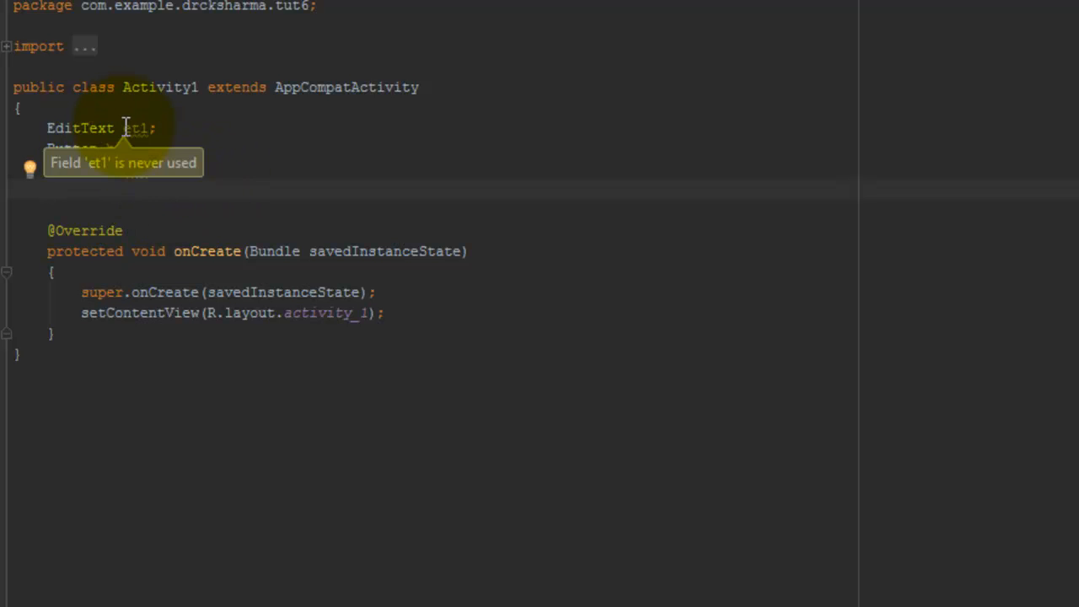
left_click(384, 312)
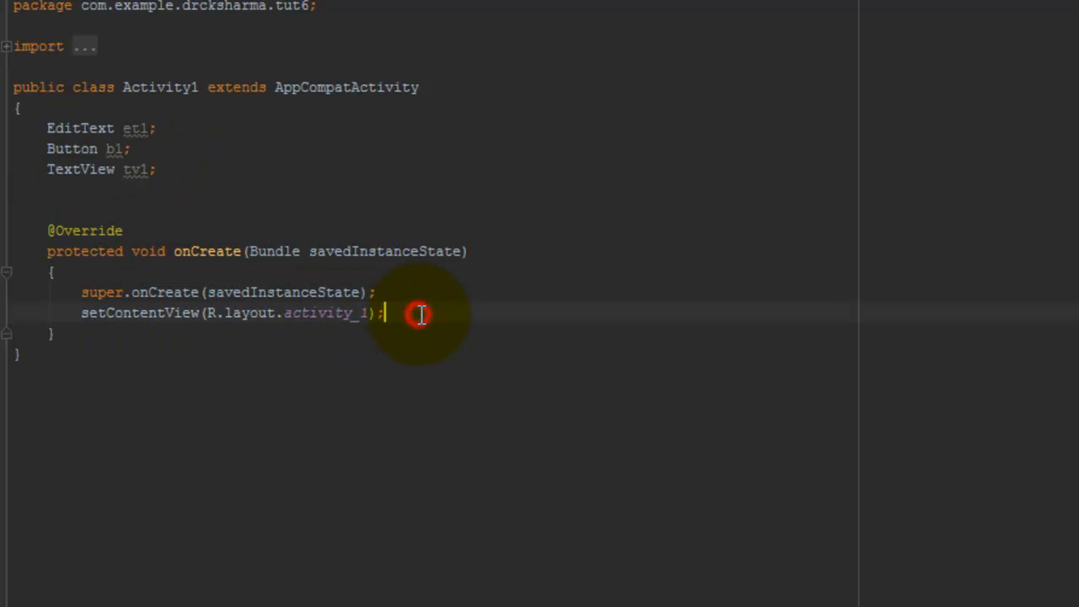
Below setContentView in onCreate, begin the assignment et1=findViewById.
left_click(218, 252)
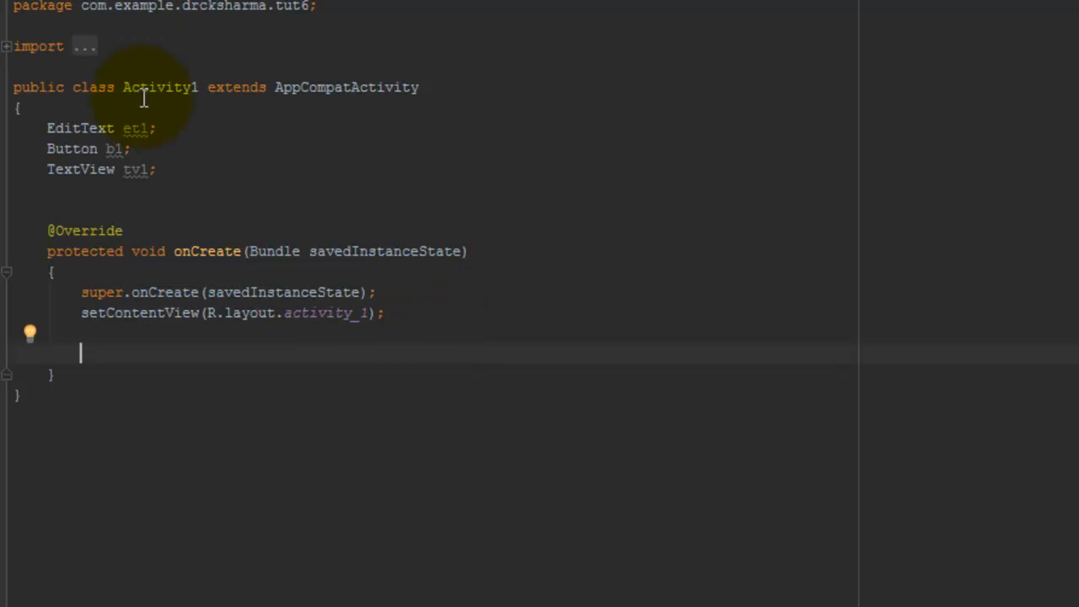
left_click_drag(47, 128, 155, 169)
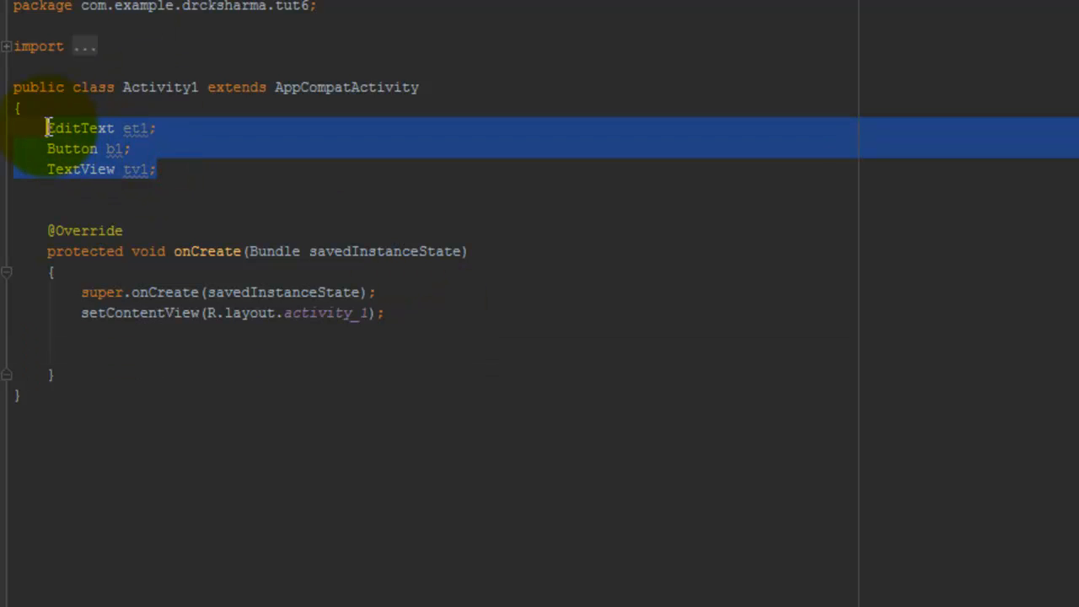
left_click(160, 352)
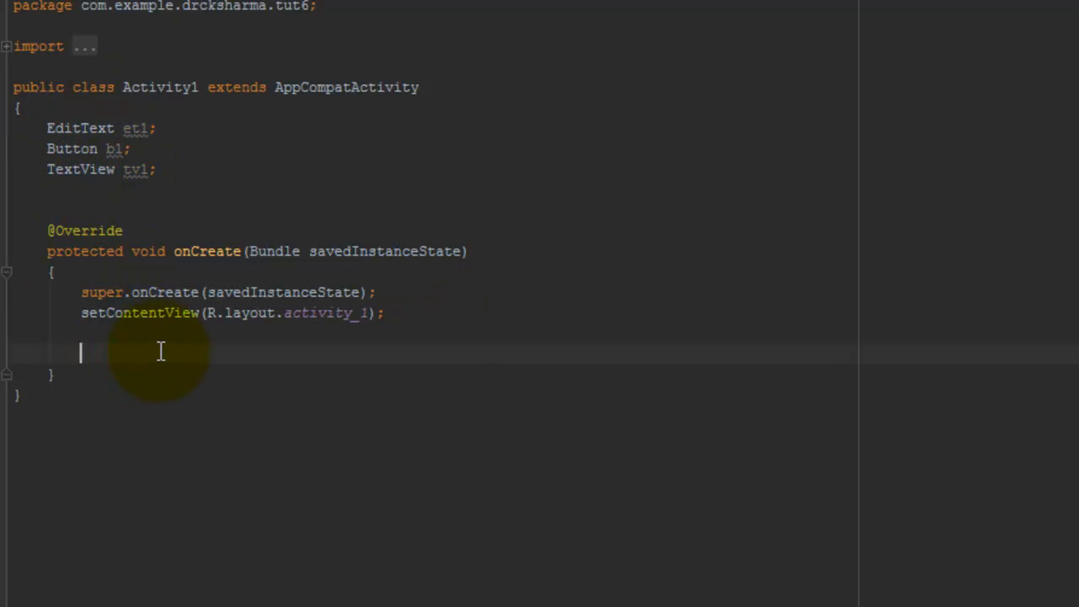
type("et1=")
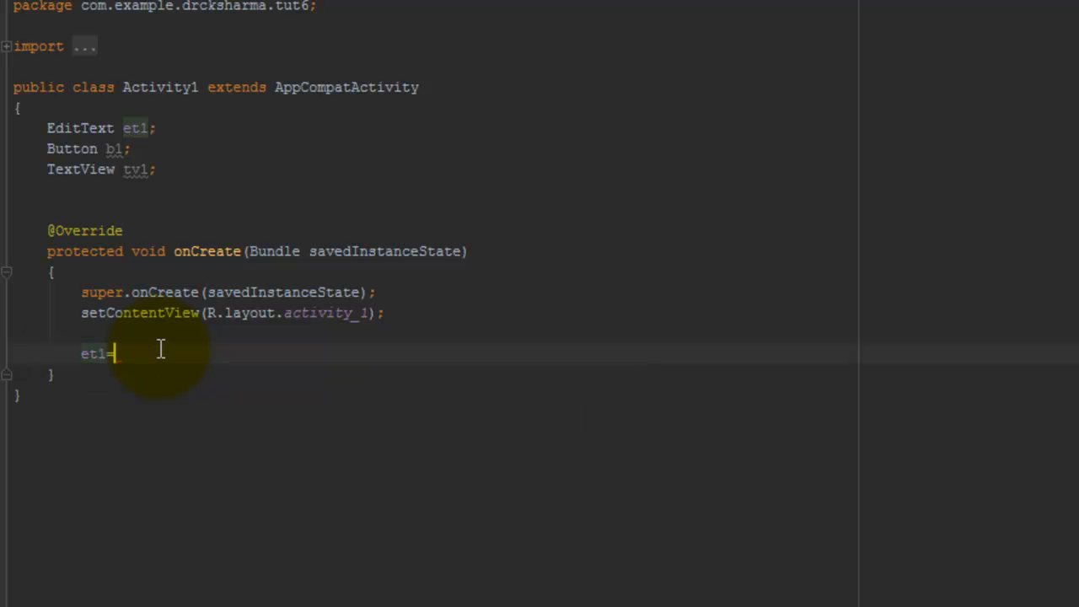
type("=findViewById(")
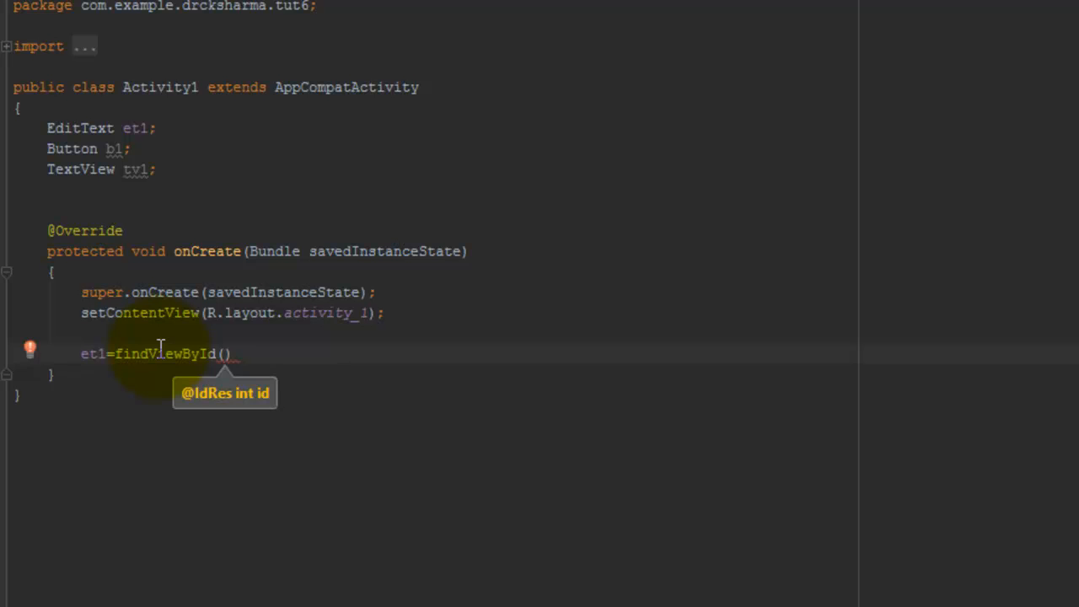
Complete it with R.id.ET1 and apply the quick fix casting the result to EditText.
type("R.")
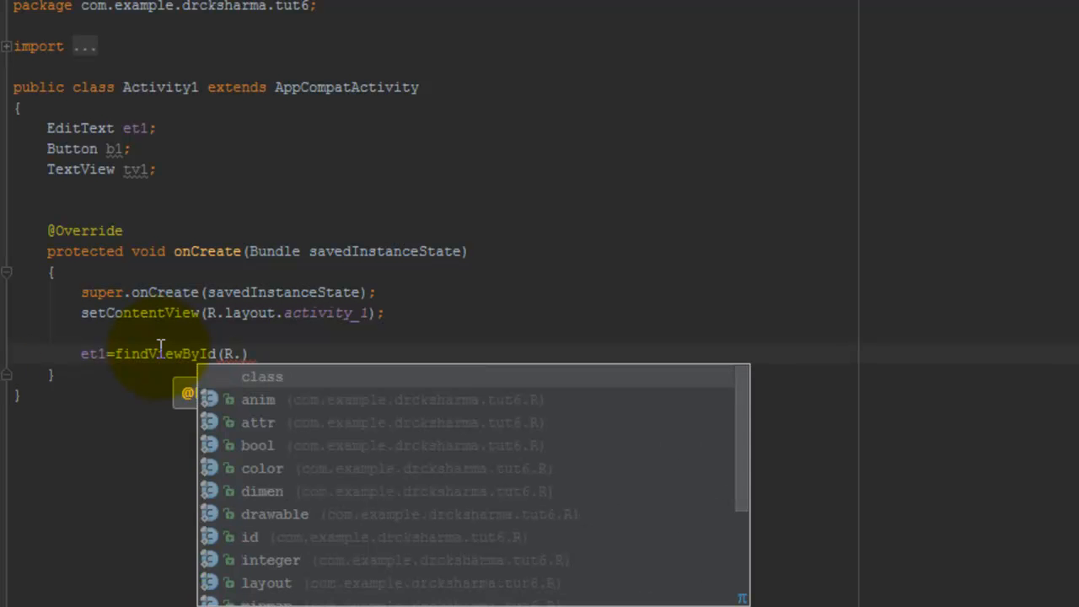
type("id.")
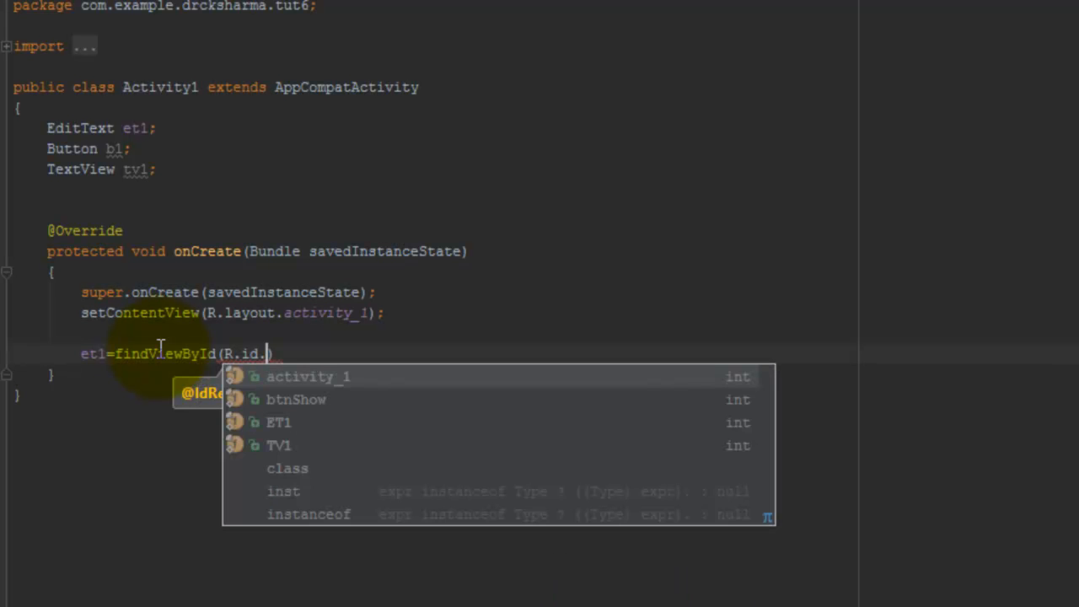
type("ET1")
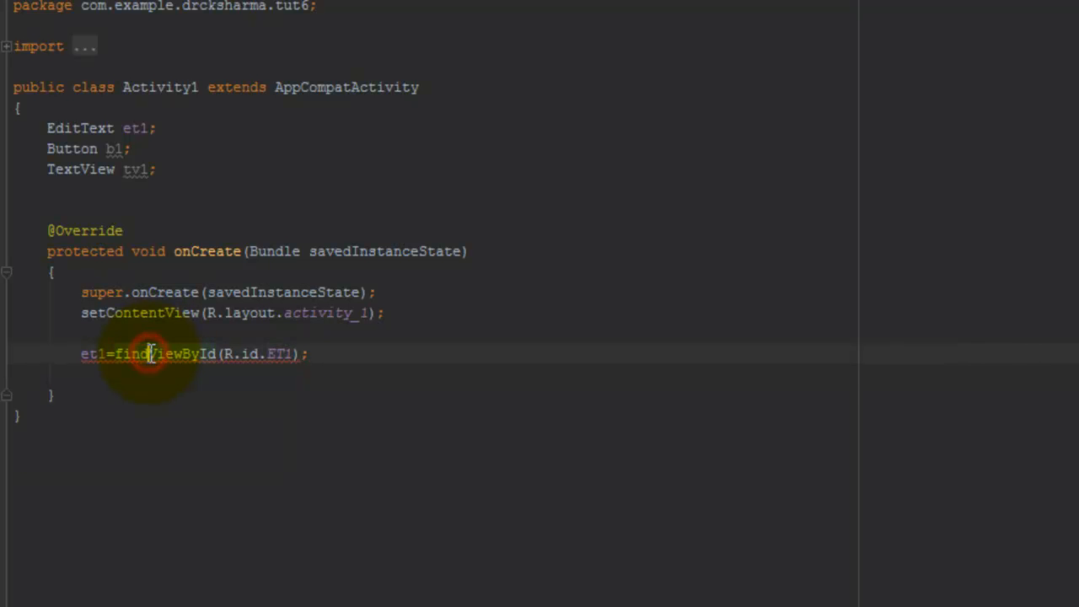
left_click(150, 354)
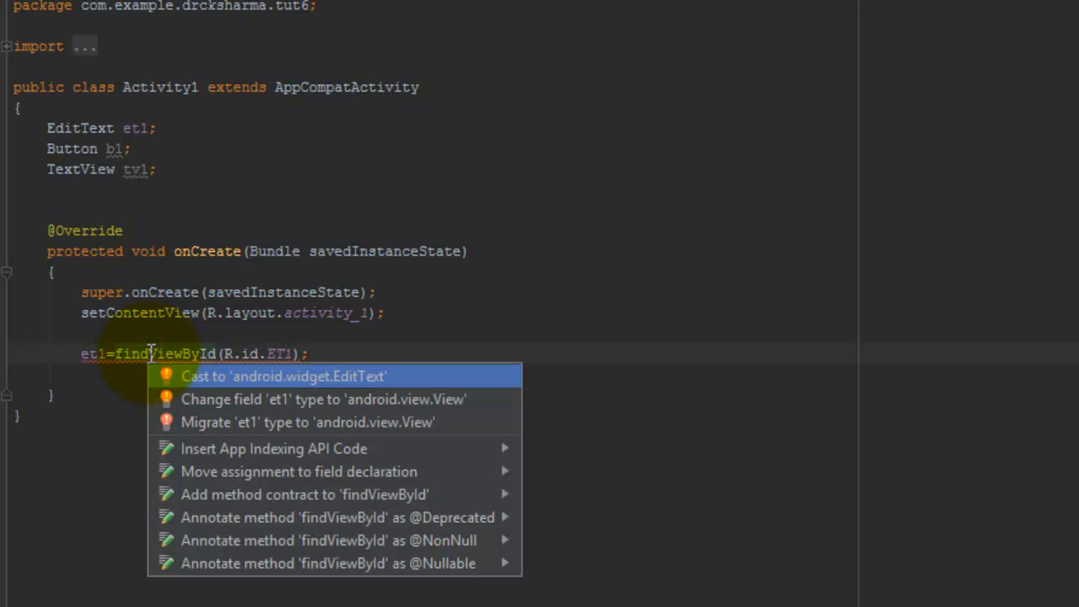
left_click(283, 376)
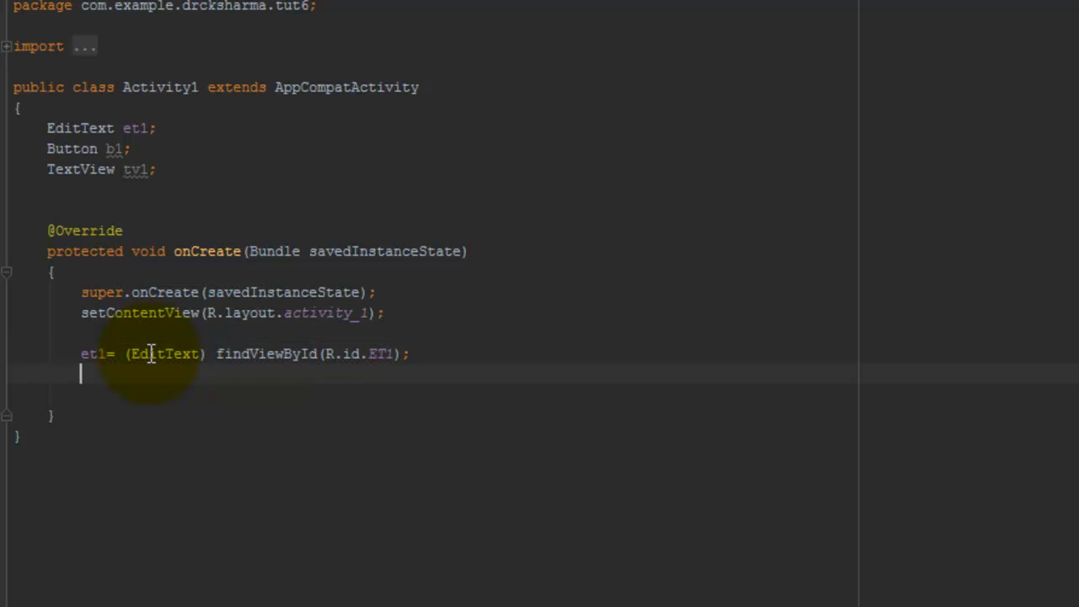
Add b1=(Button)findViewById(R.id.btnShow); using autocomplete and the cast quick fix.
type("b1=")
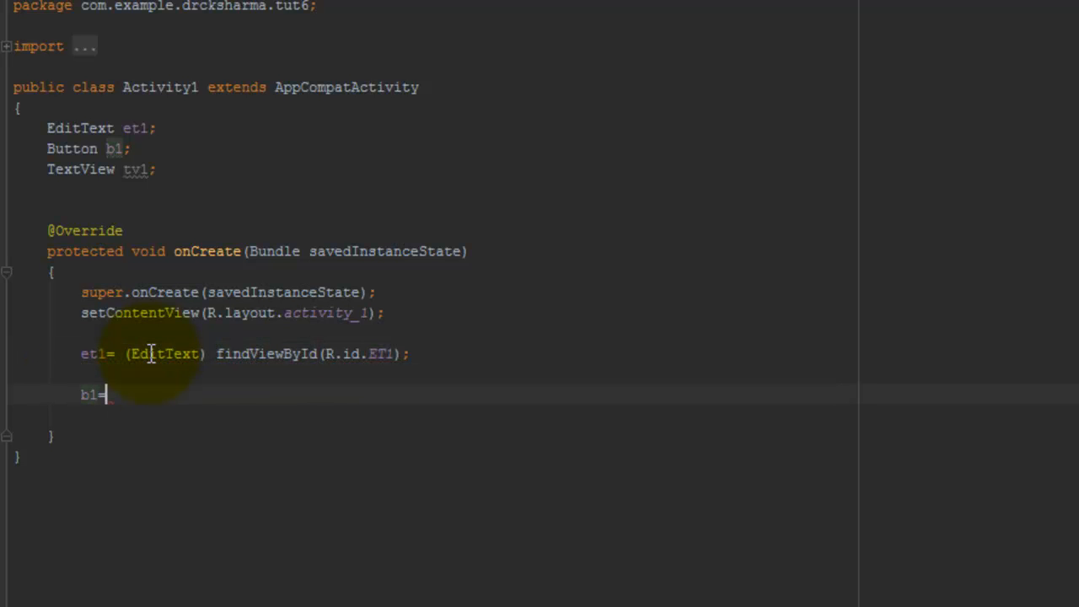
type("find")
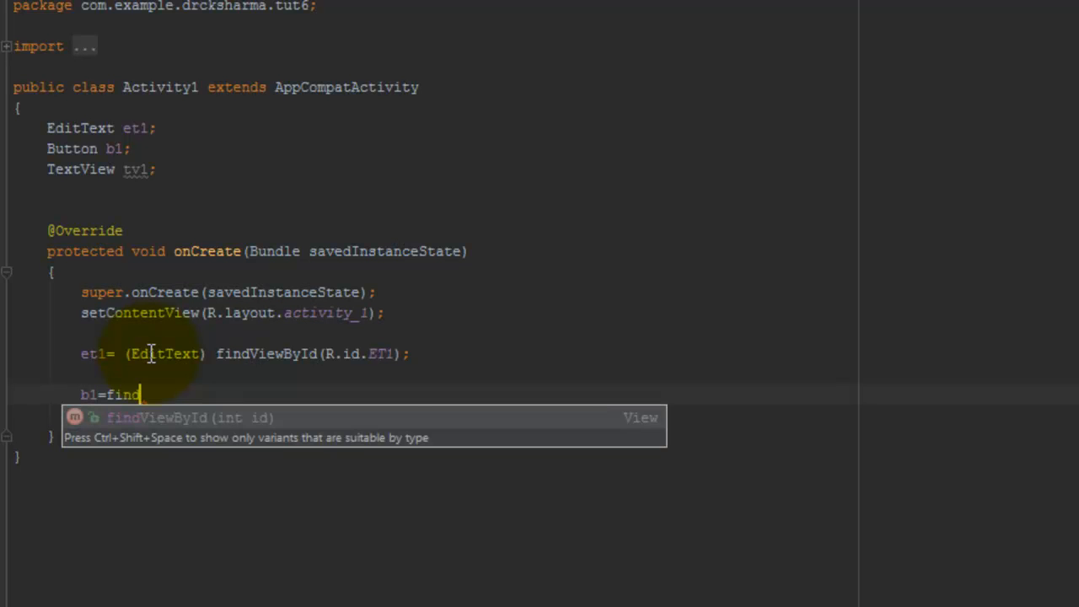
type("View")
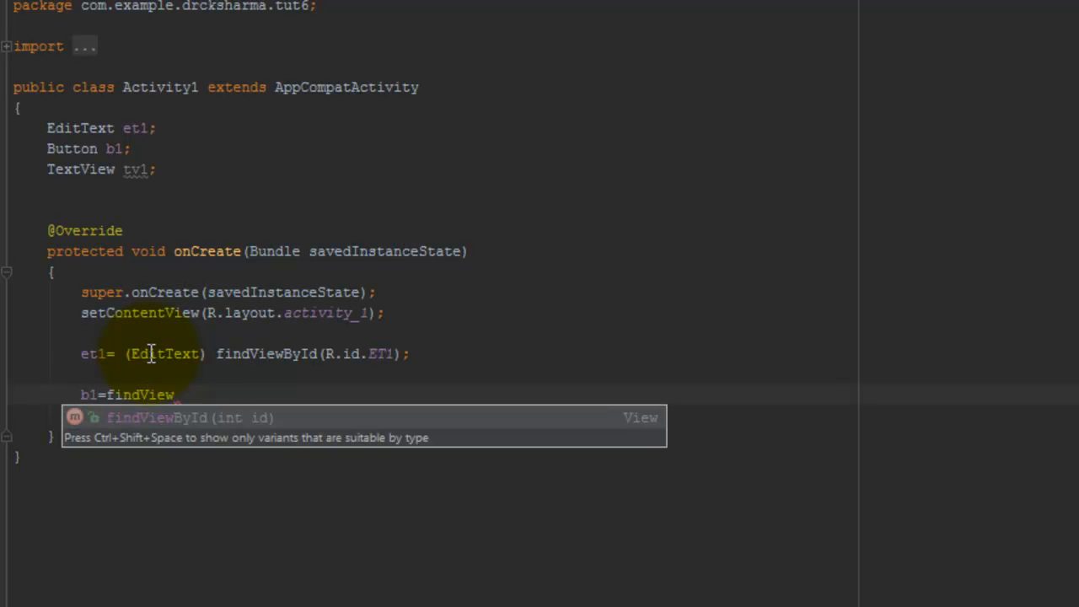
type("(R")
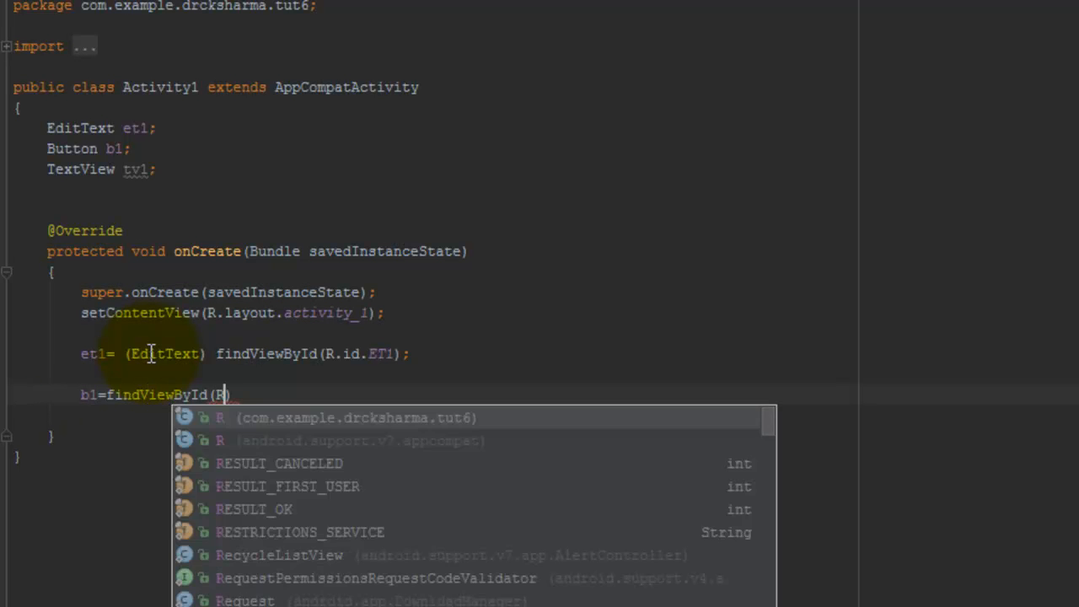
type(".id.btnShow")
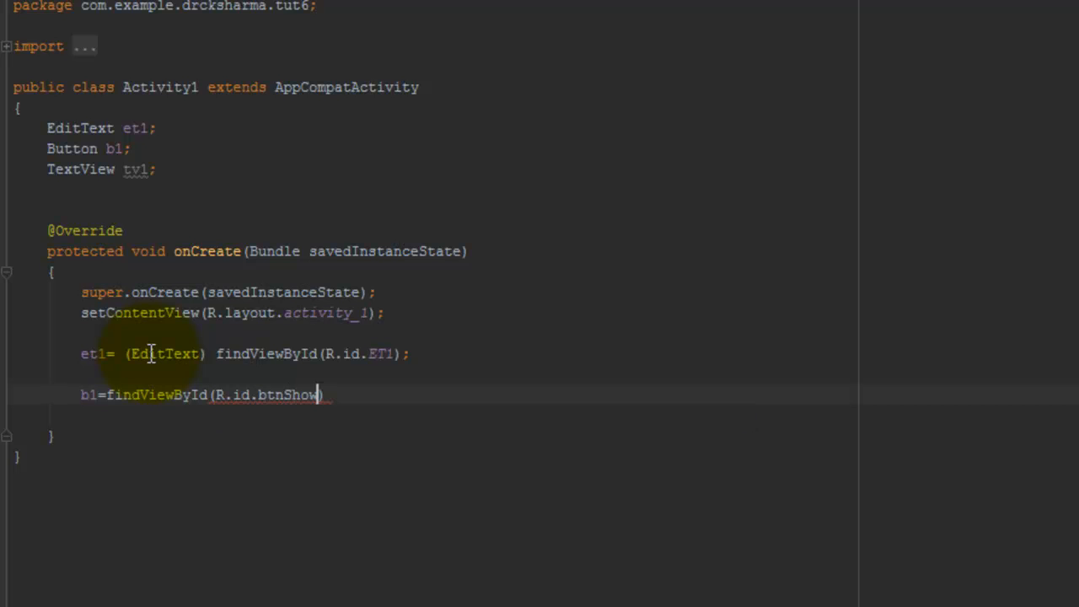
type(");")
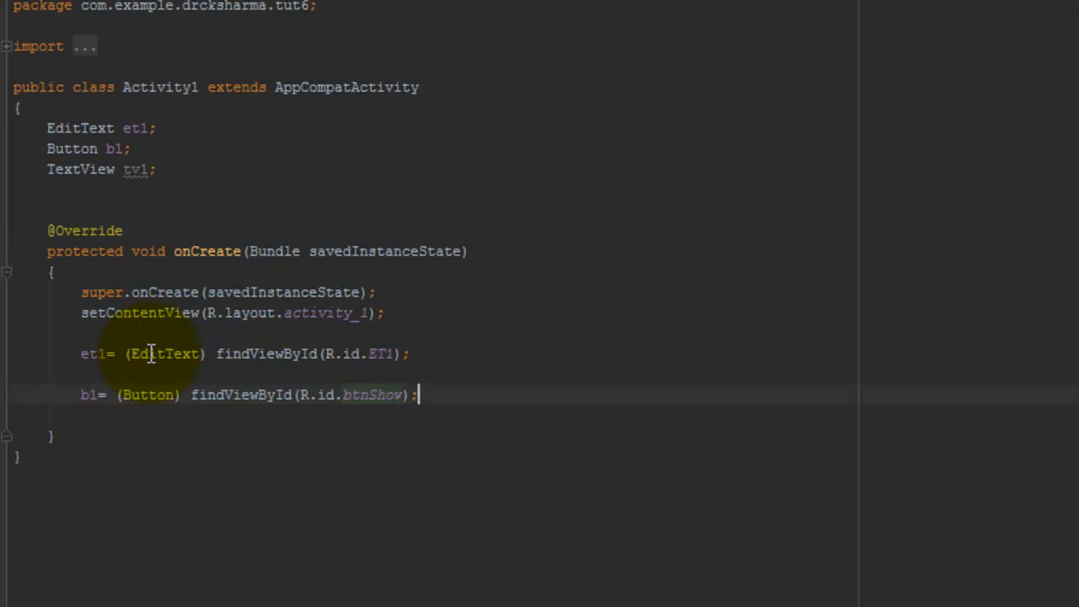
Add tv1=(TextView)findViewById(R.id.TV1); on the next line.
key("enter")
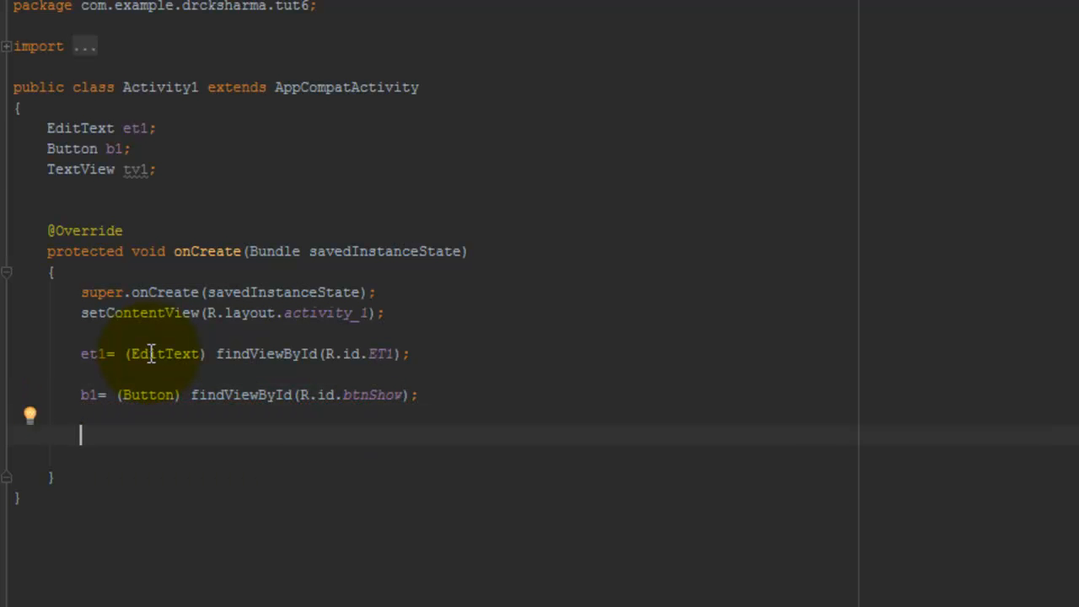
type("tv1=findViewById(")
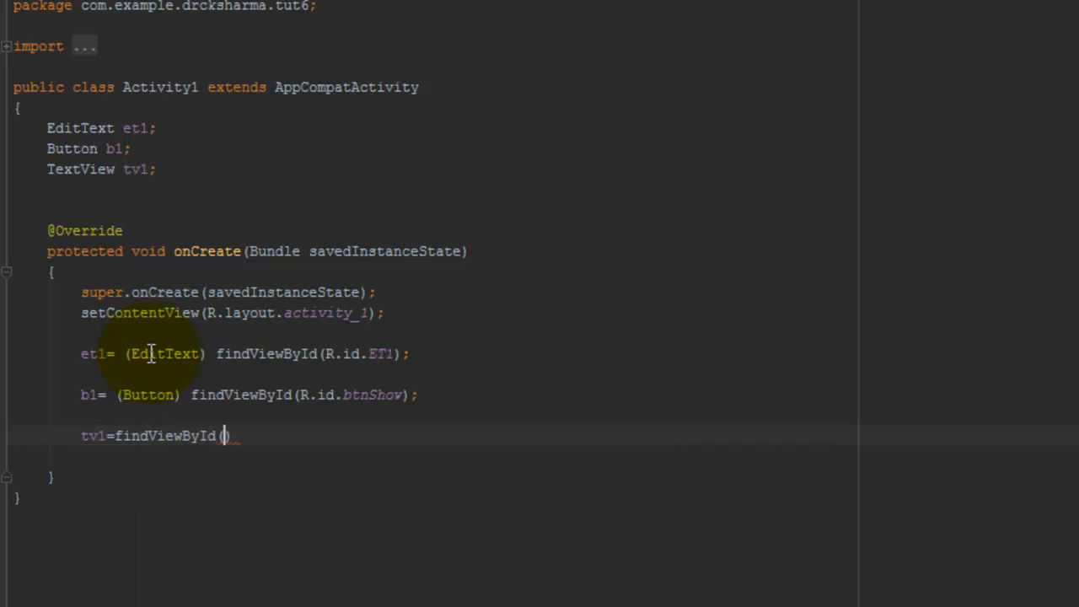
type("R.id")
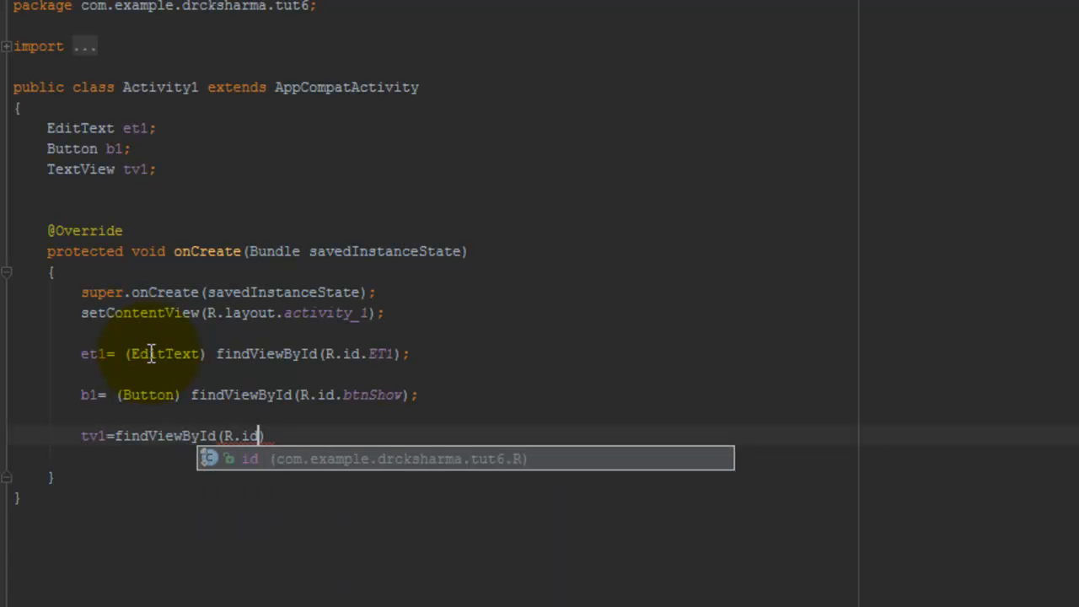
type(".TV1")
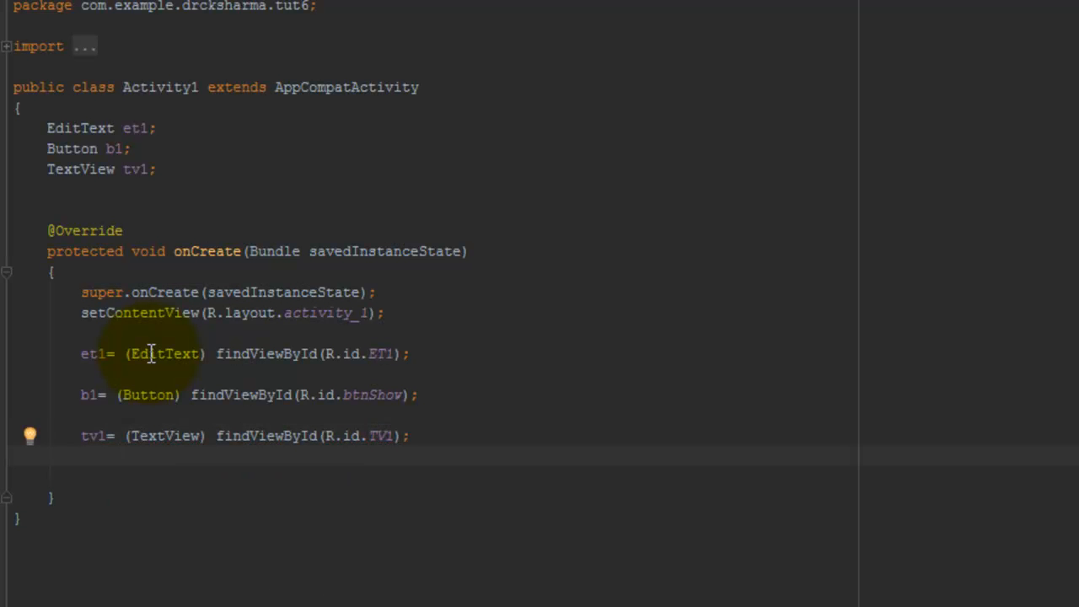
left_click_drag(81, 354, 81, 413)
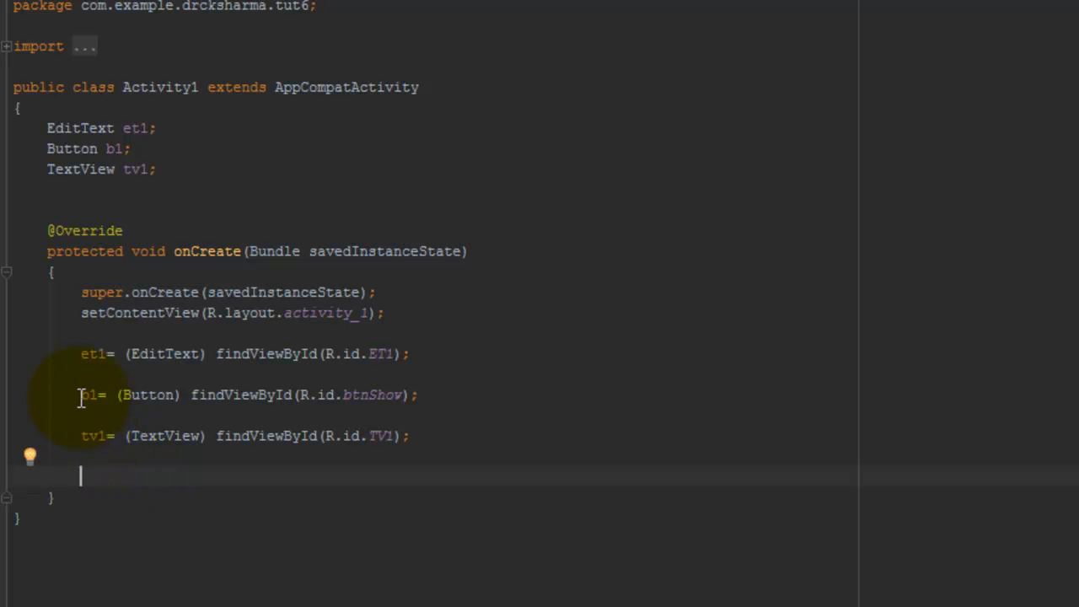
mouse_move(175, 499)
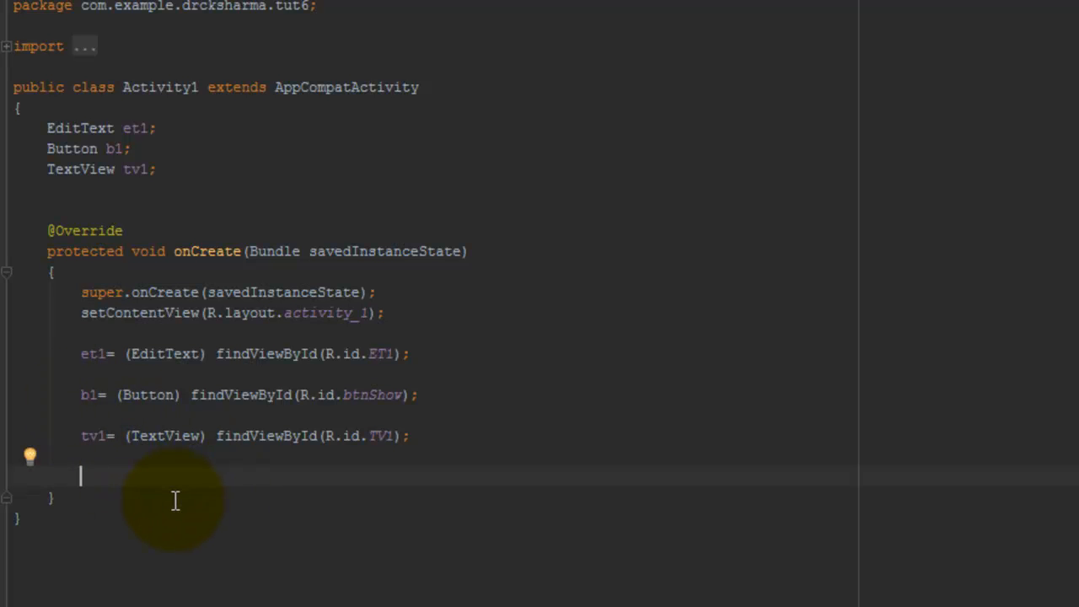
Call b1.setOnClickListener with a new View.OnClickListener generating an empty onClick(View v).
type("b1.")
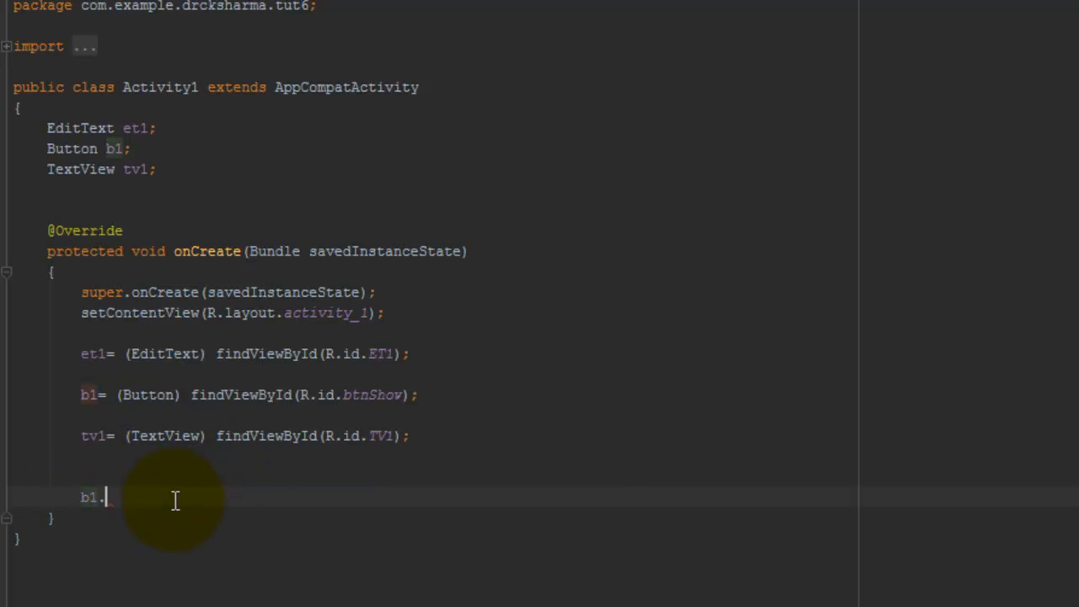
type("setOn")
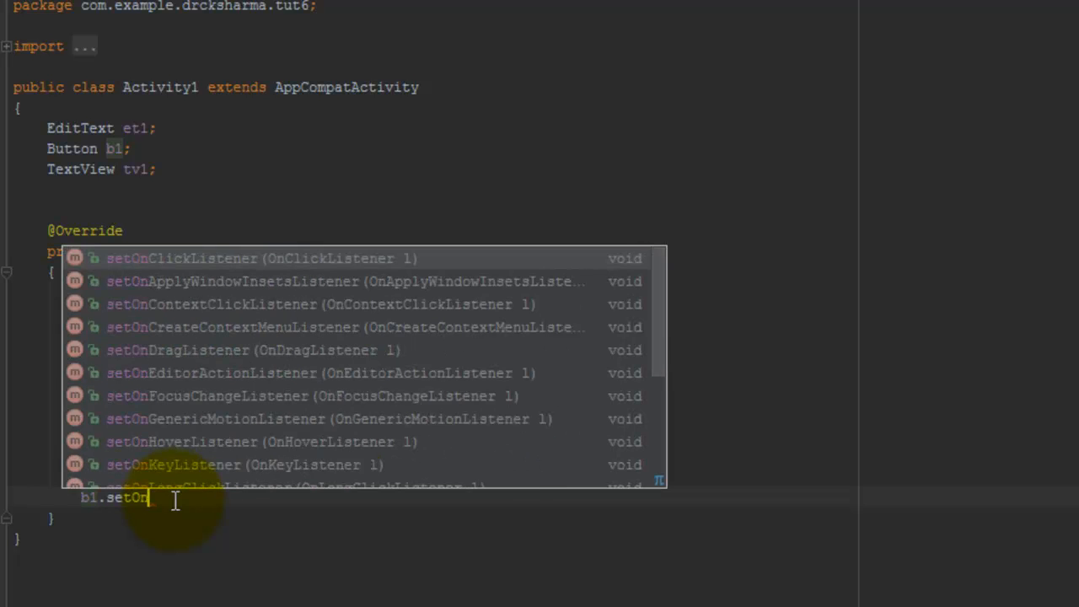
left_click(182, 258)
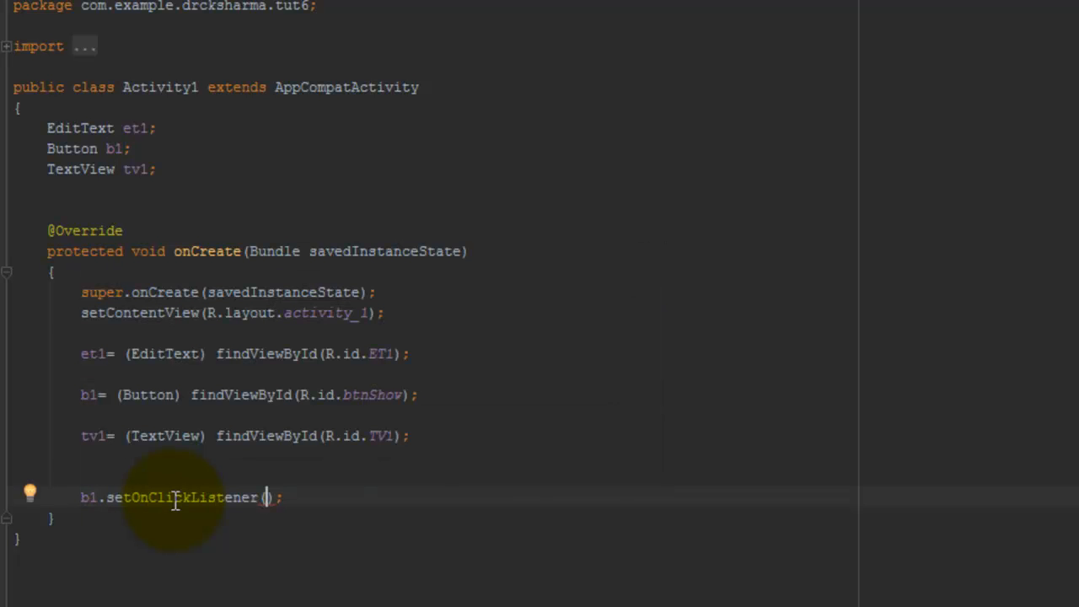
type("new")
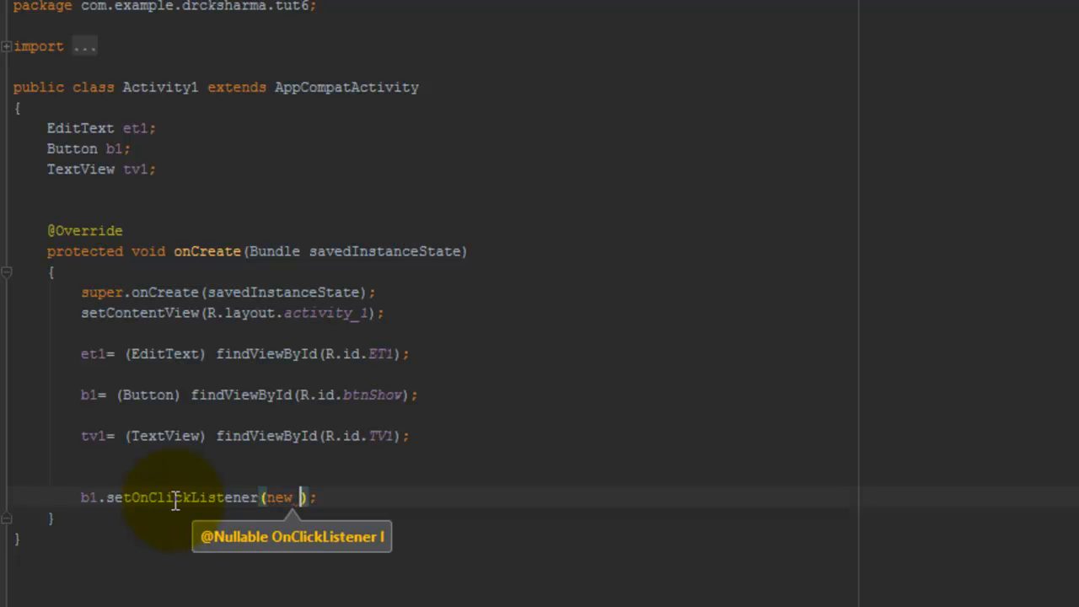
type("OnClickListener(")
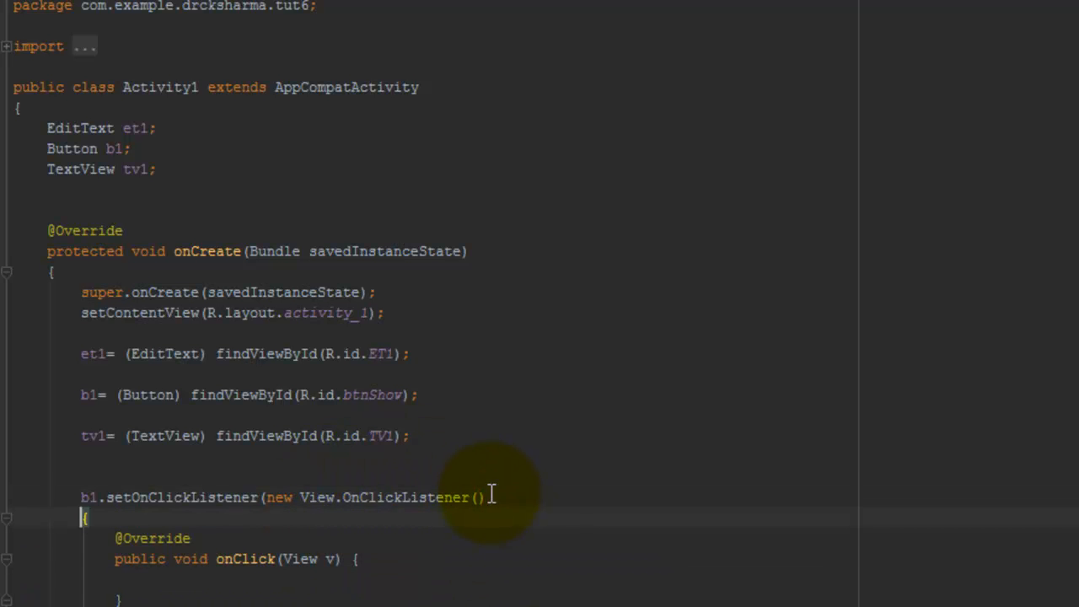
scroll("down", 3)
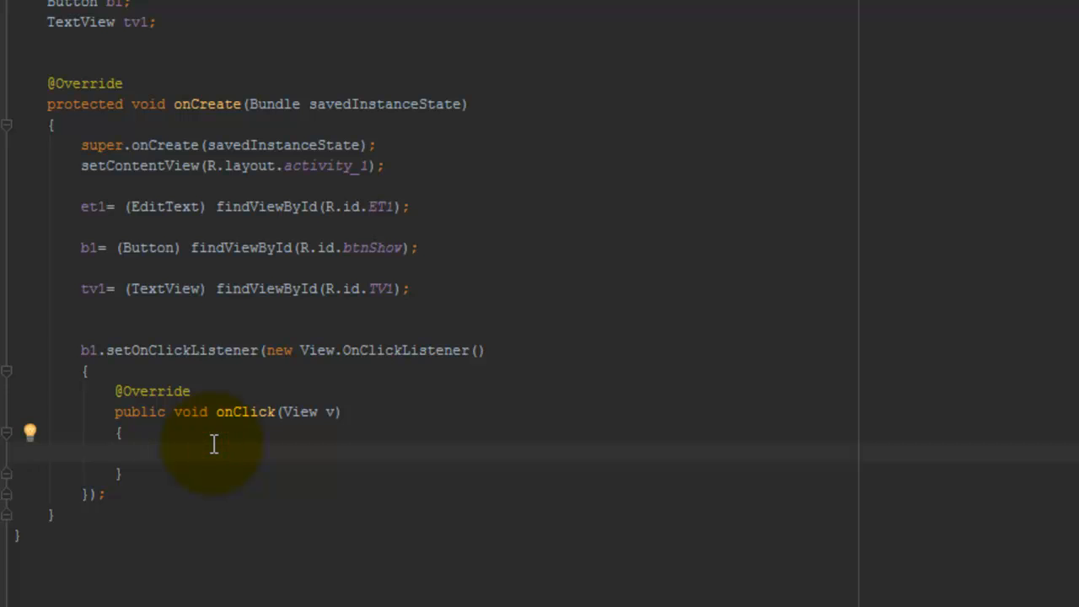
Begin declaring String s from the EditText, erasing the mistyped ET1 reference.
type("s")
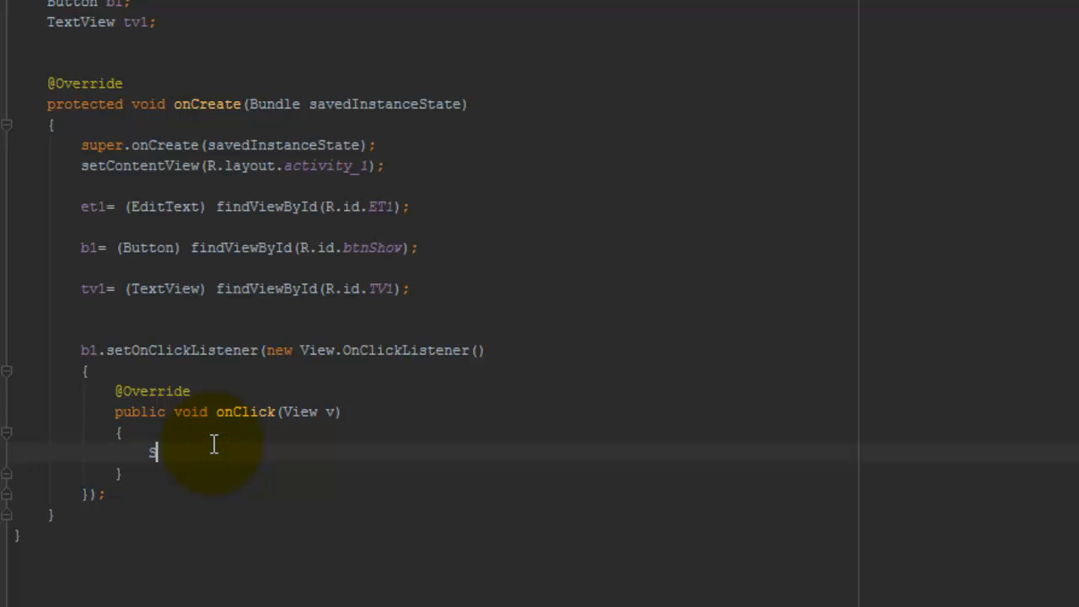
type("String s")
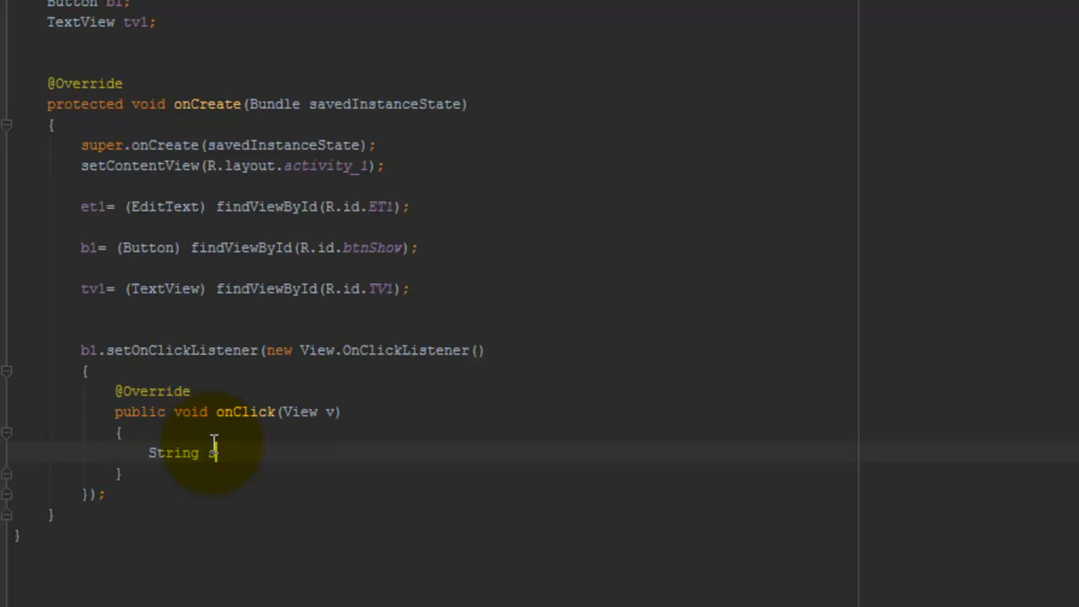
type("=")
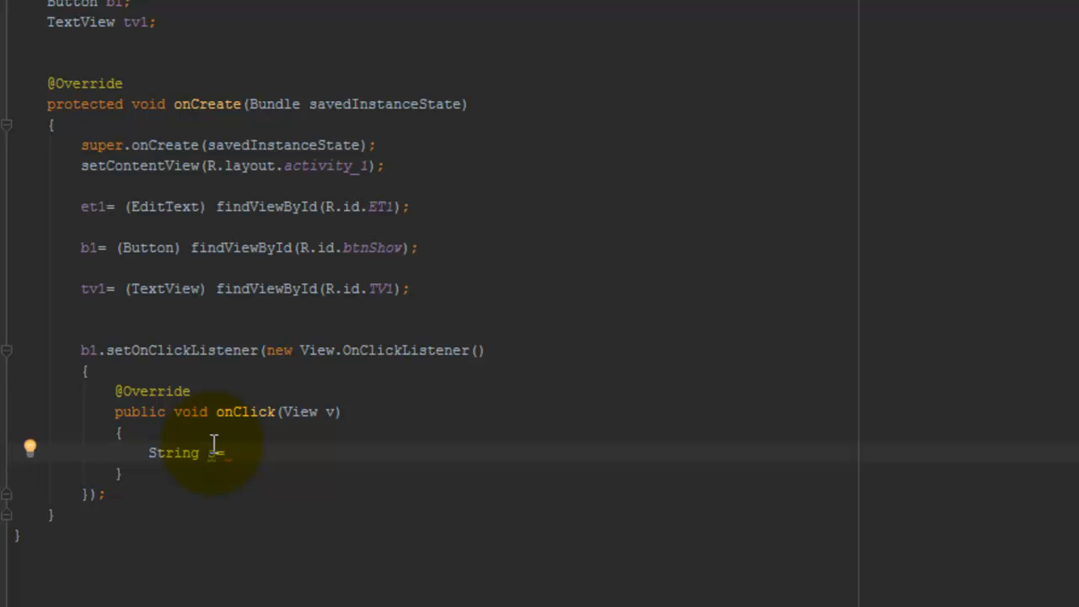
type("ET")
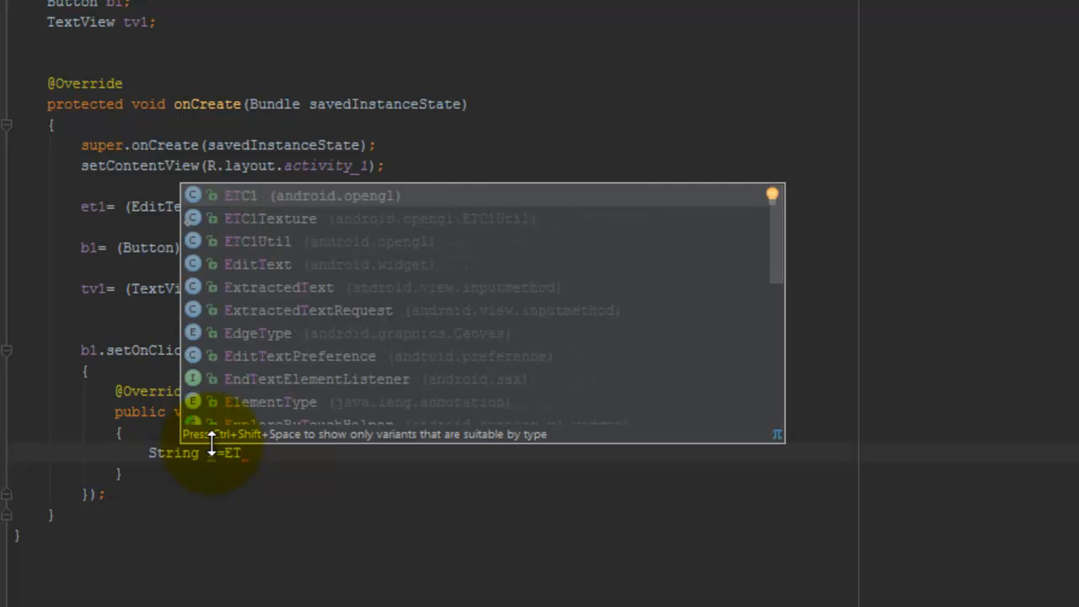
type("1.get")
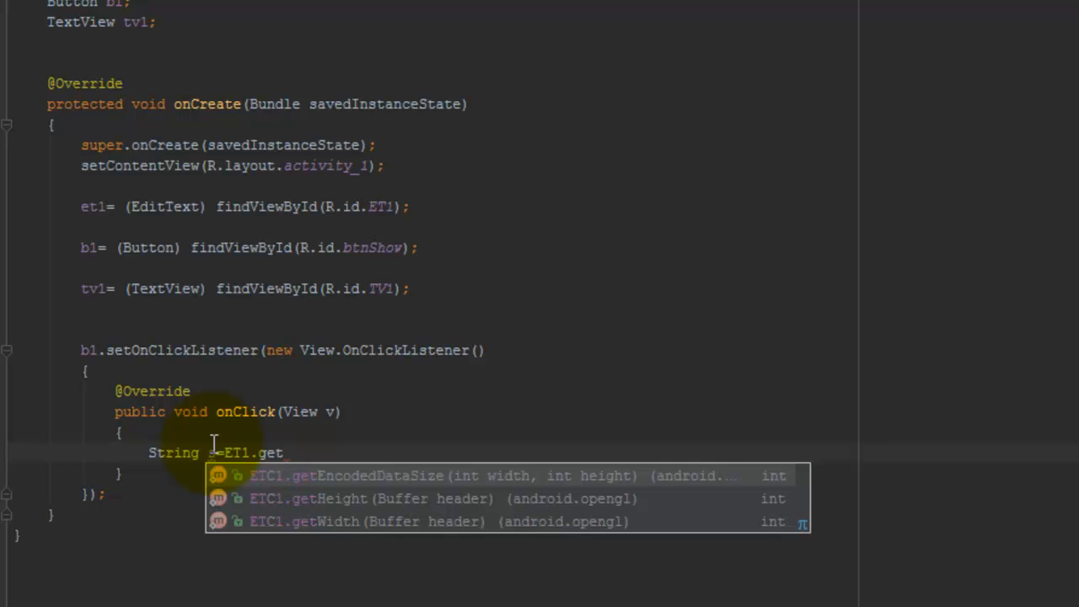
type("T")
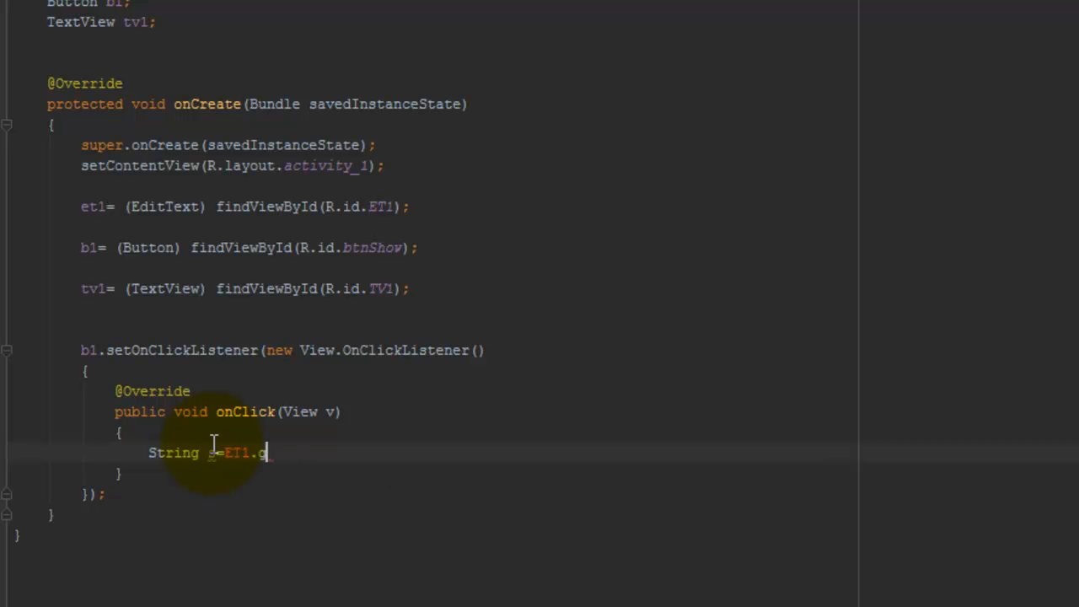
key("BackSpace")
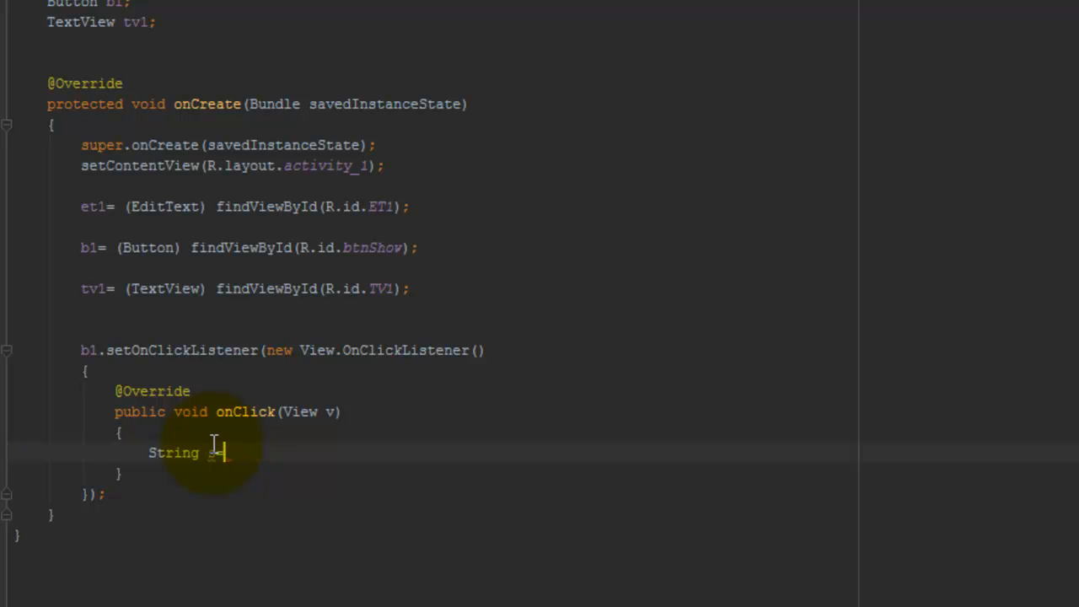
Complete the assignment as String s = et1.getText().toString(); via autocomplete.
type("et1.")
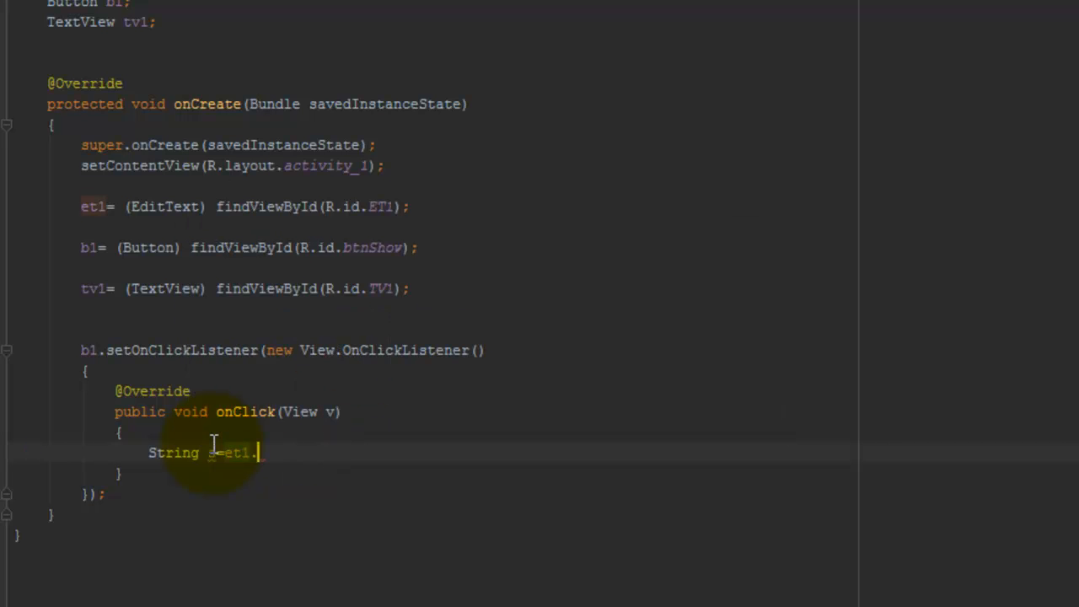
type("getT")
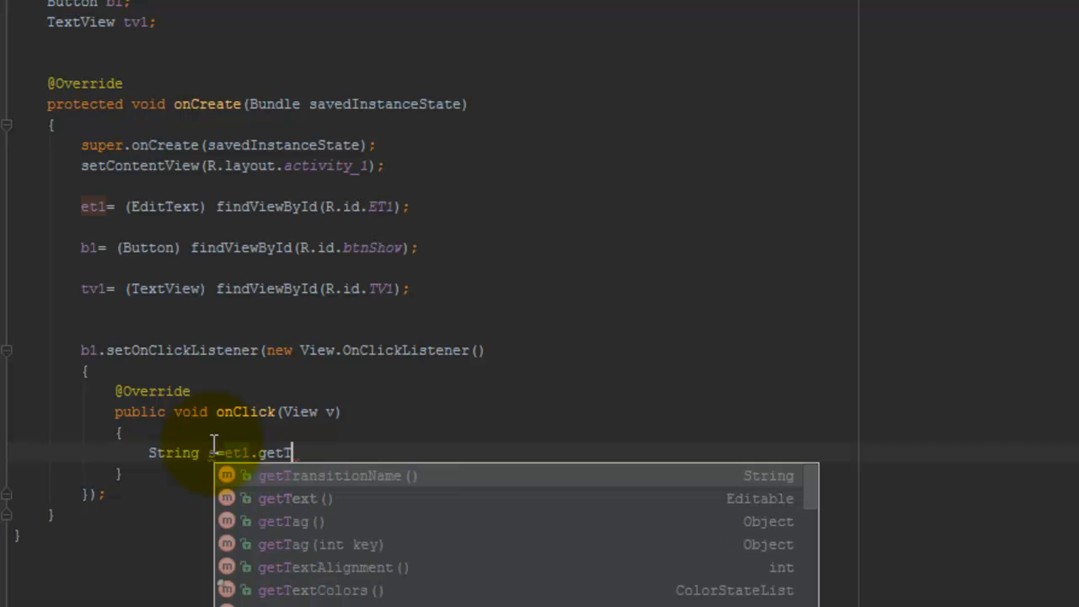
left_click(286, 499)
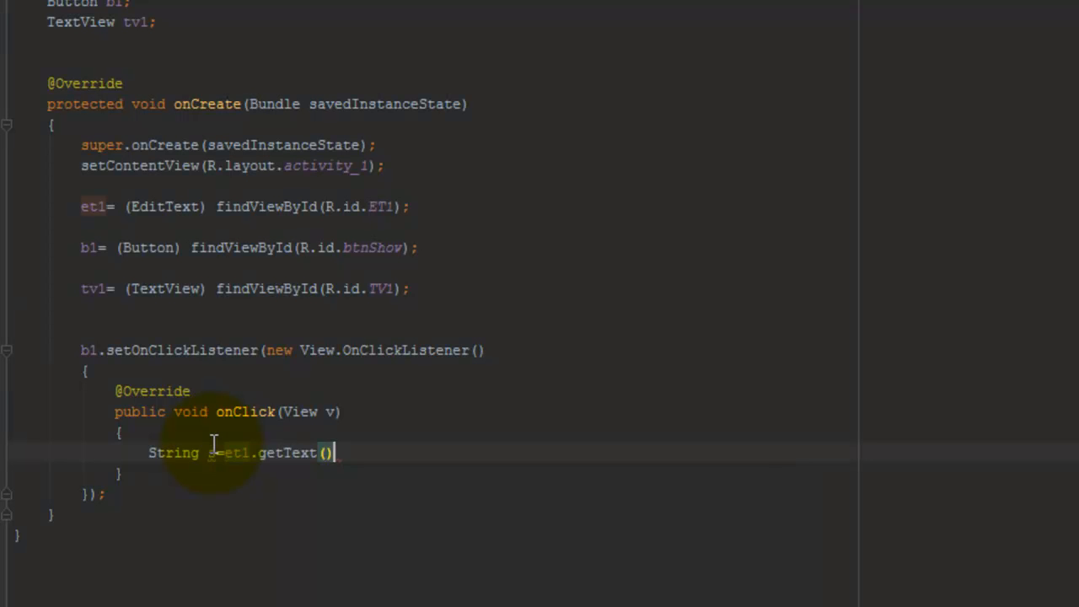
mouse_move(283, 452)
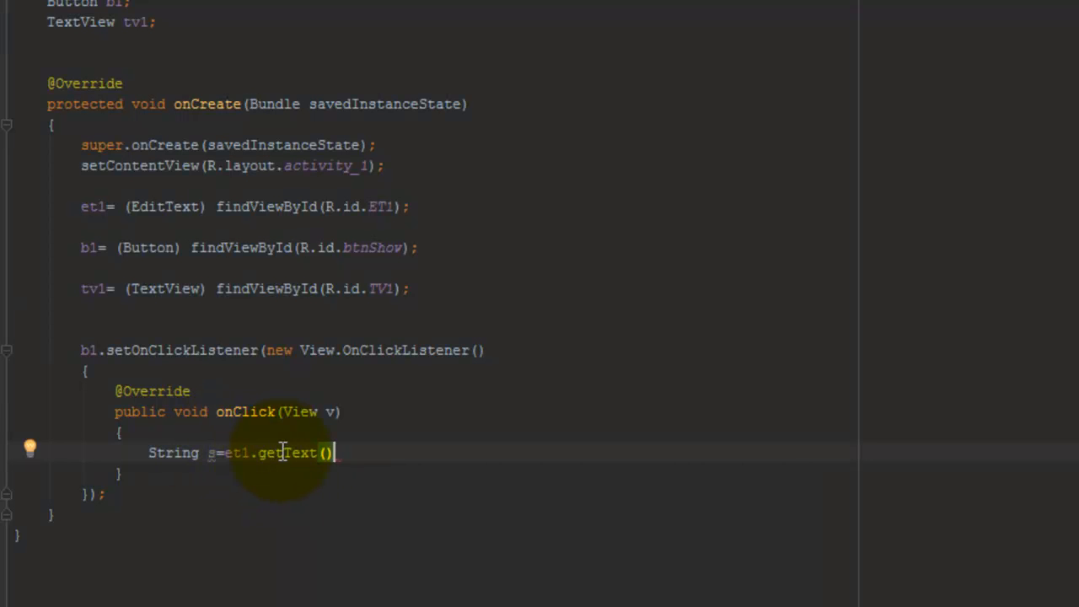
type(";")
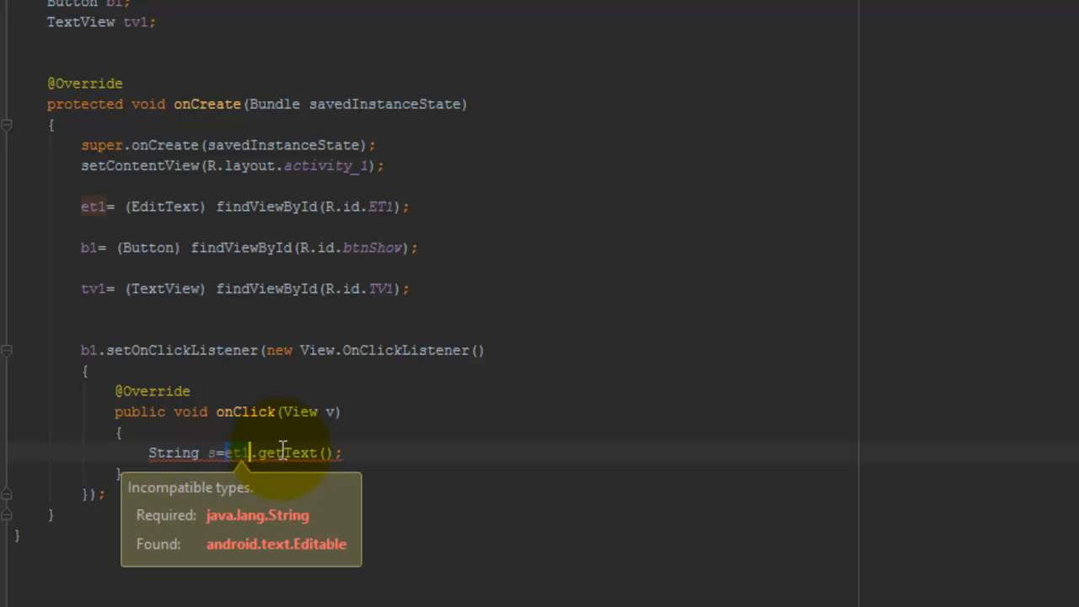
mouse_move(206, 451)
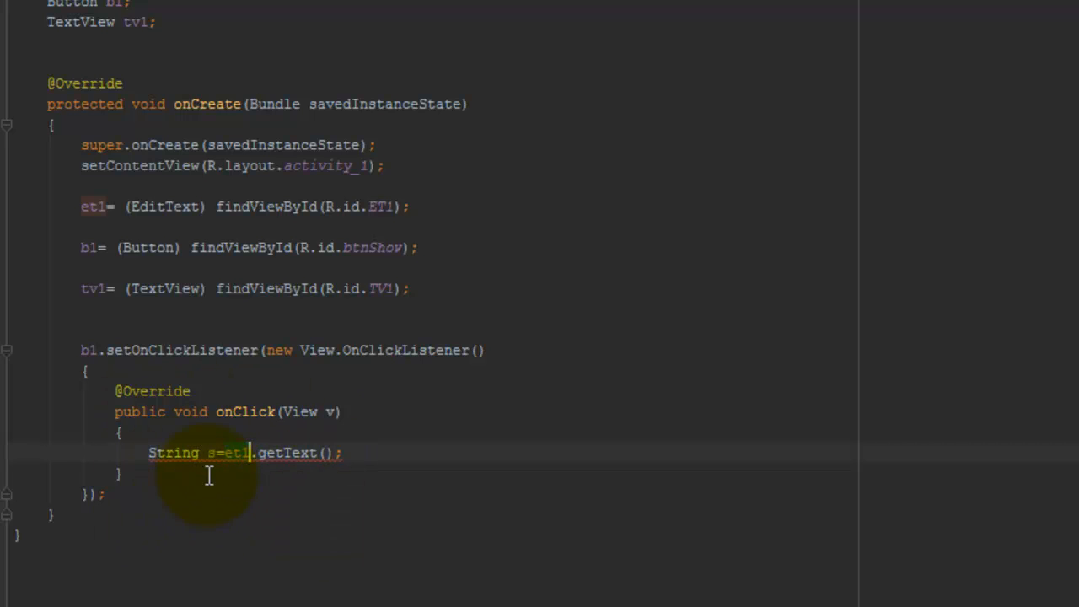
mouse_move(236, 455)
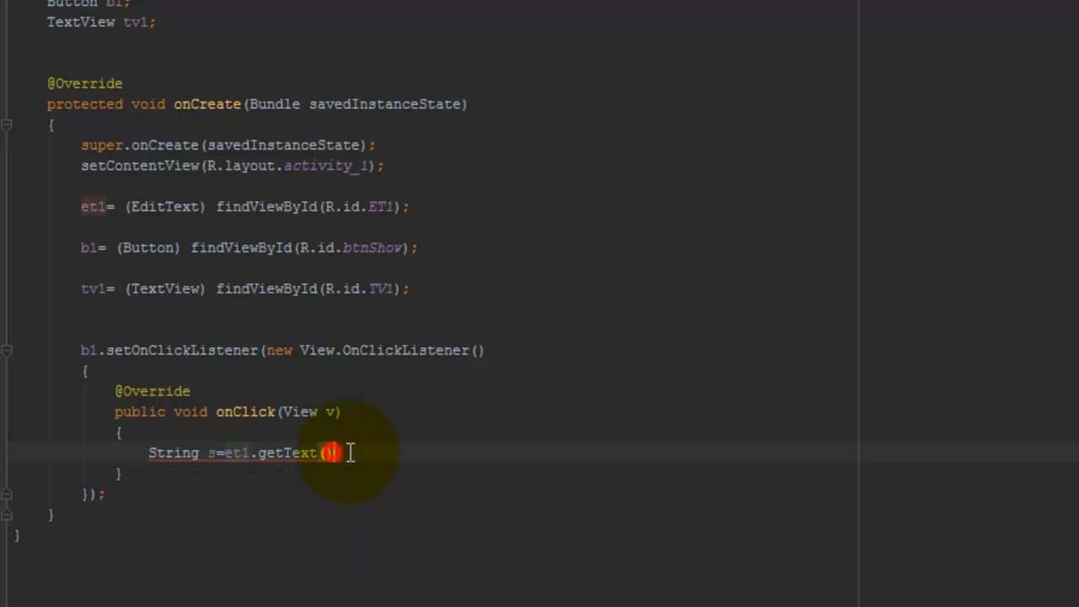
type(".toString();")
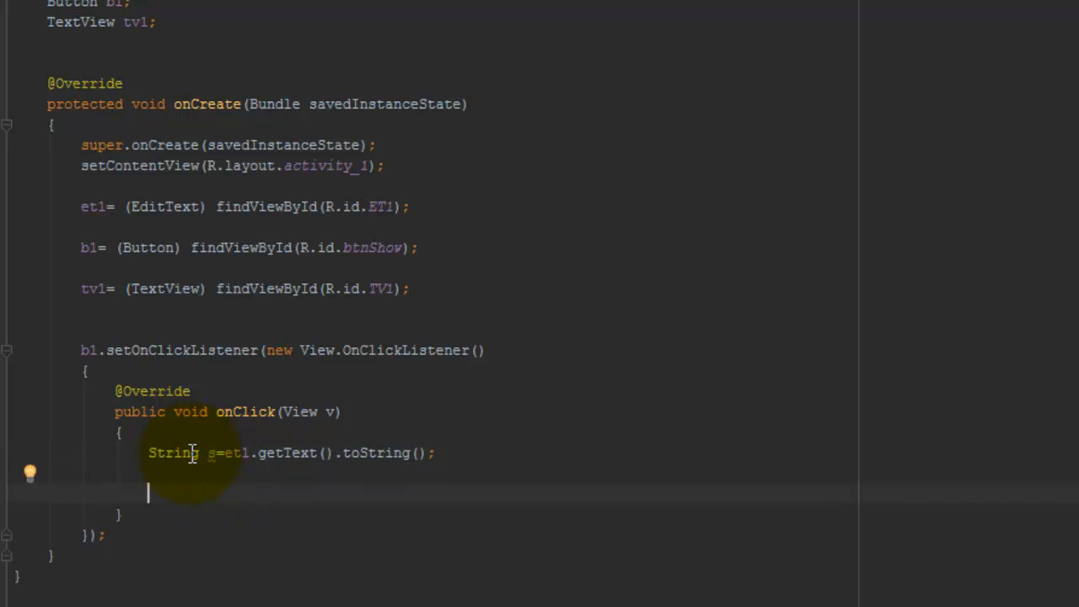
Add tv1.setText(s); so the TextView displays the entered string.
type("tv1.set")
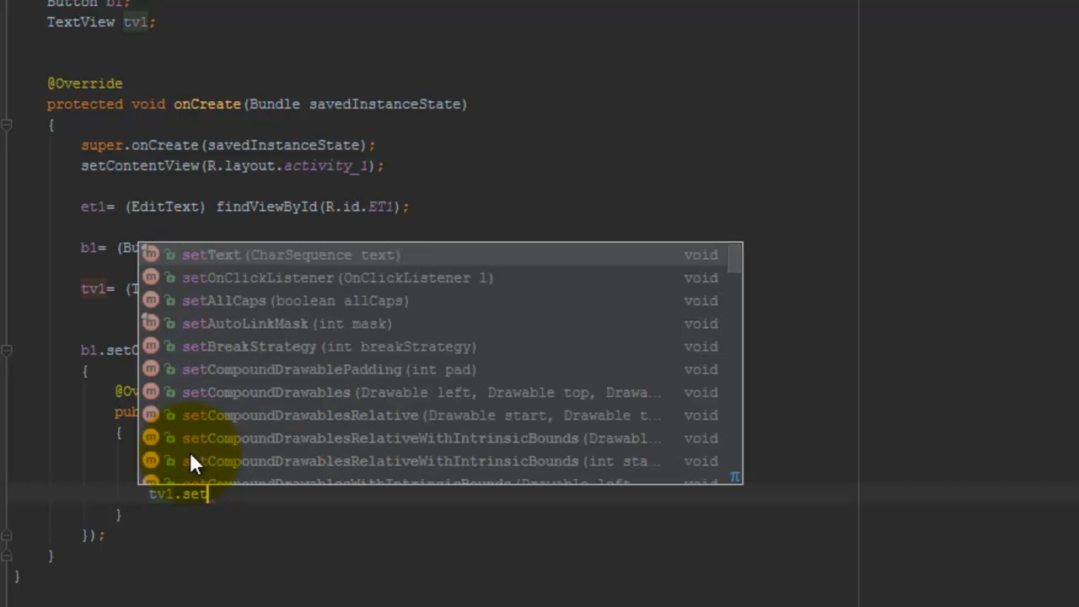
type("ext();")
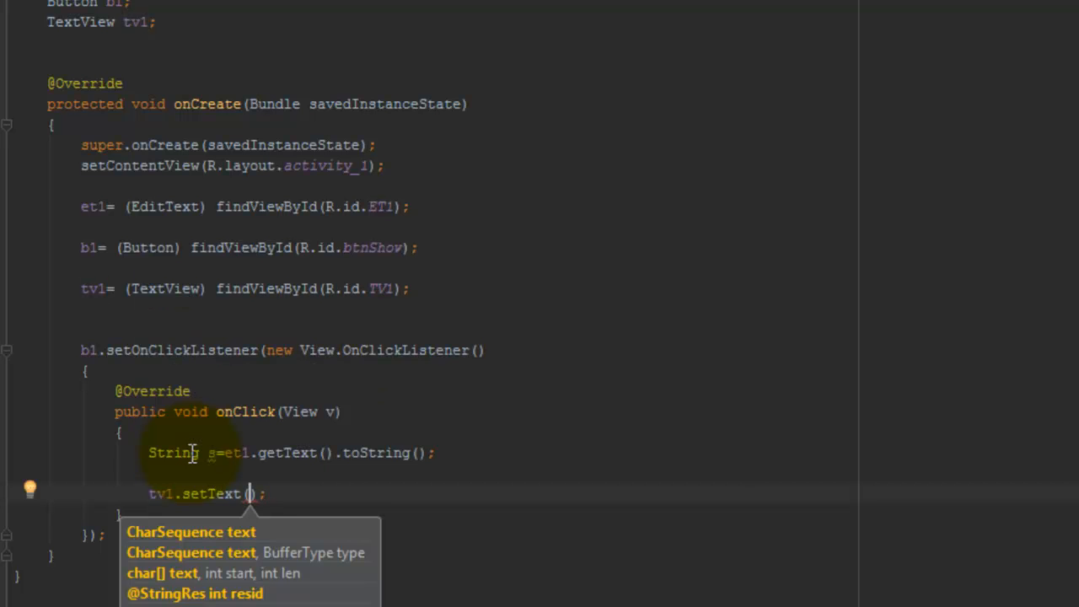
type("s")
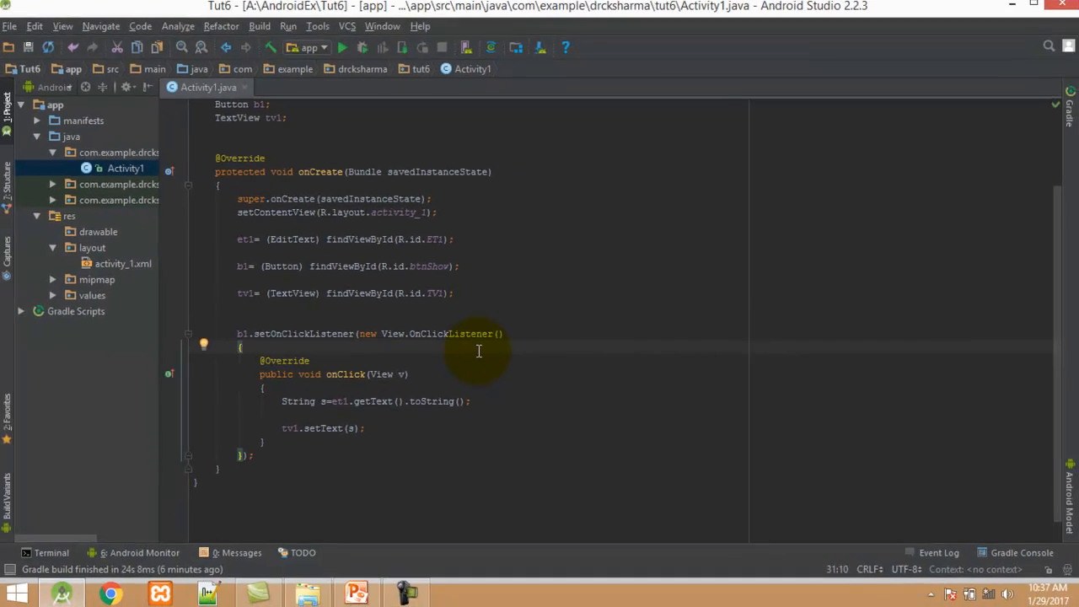
Build and launch the Tut6 app on the MyAVD virtual device.
left_click(33, 47)
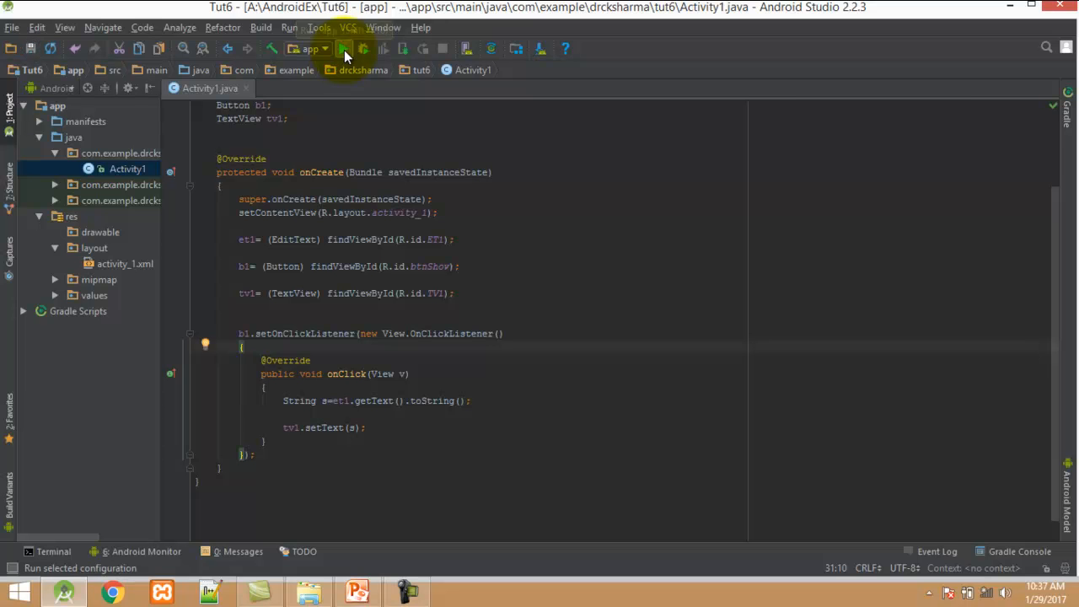
left_click(344, 47)
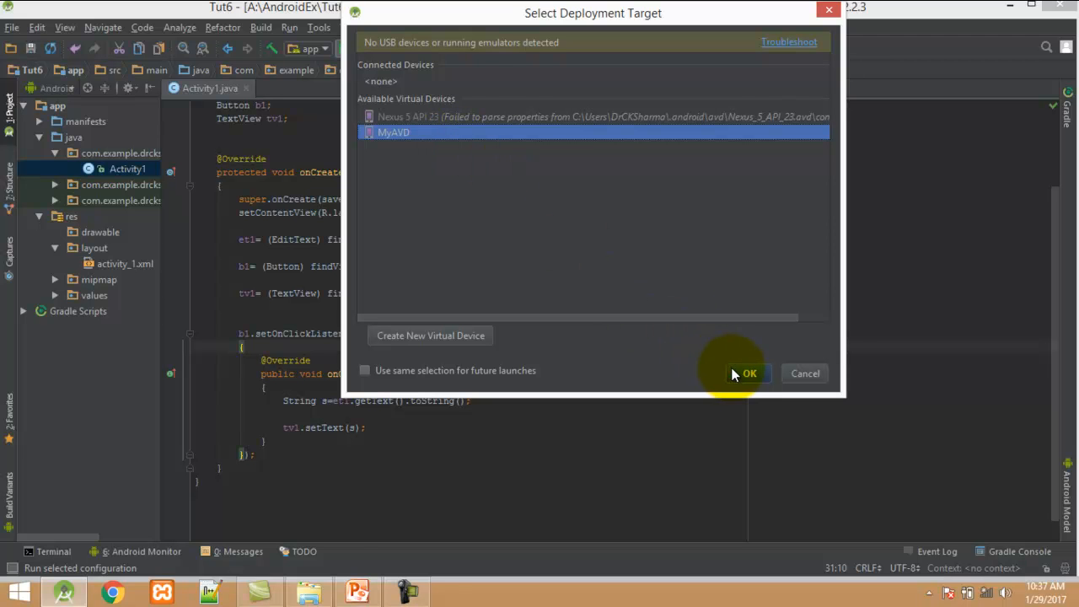
left_click(748, 374)
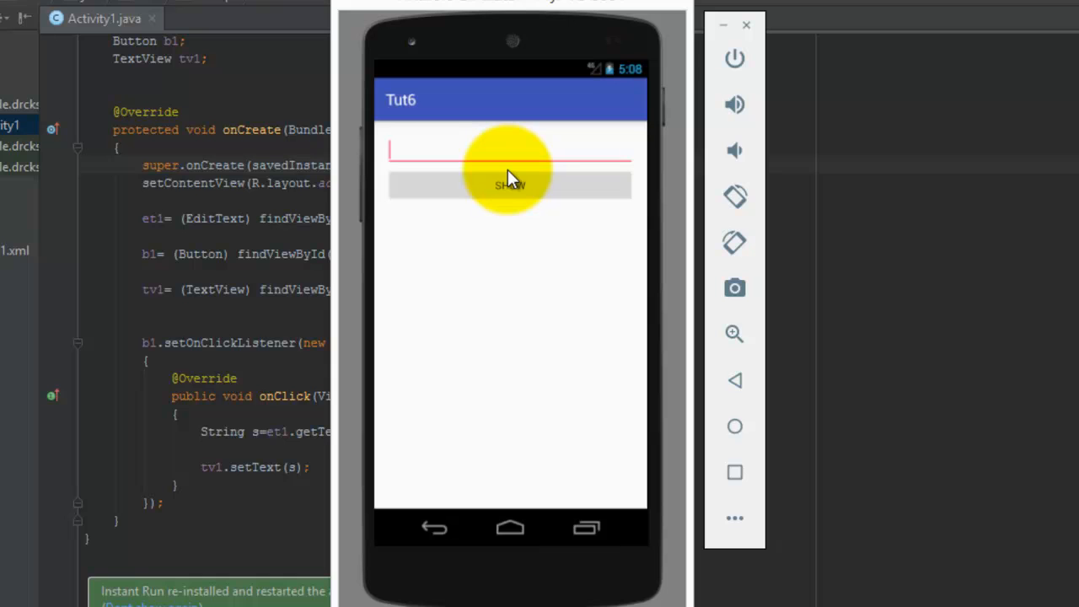
Enter Android in the input field and show it in the text view.
type("Android")
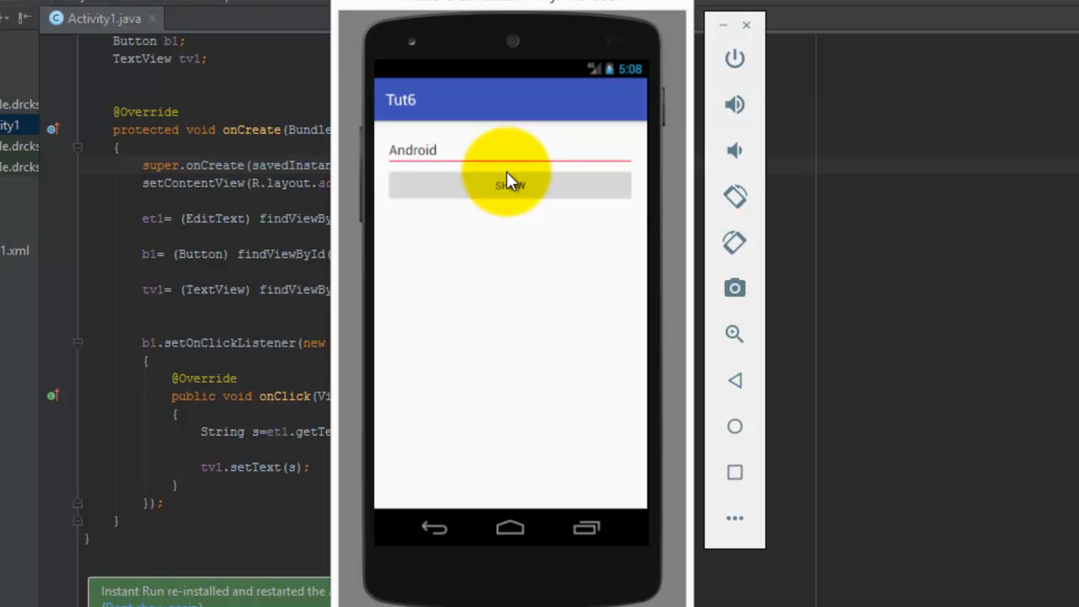
left_click(509, 184)
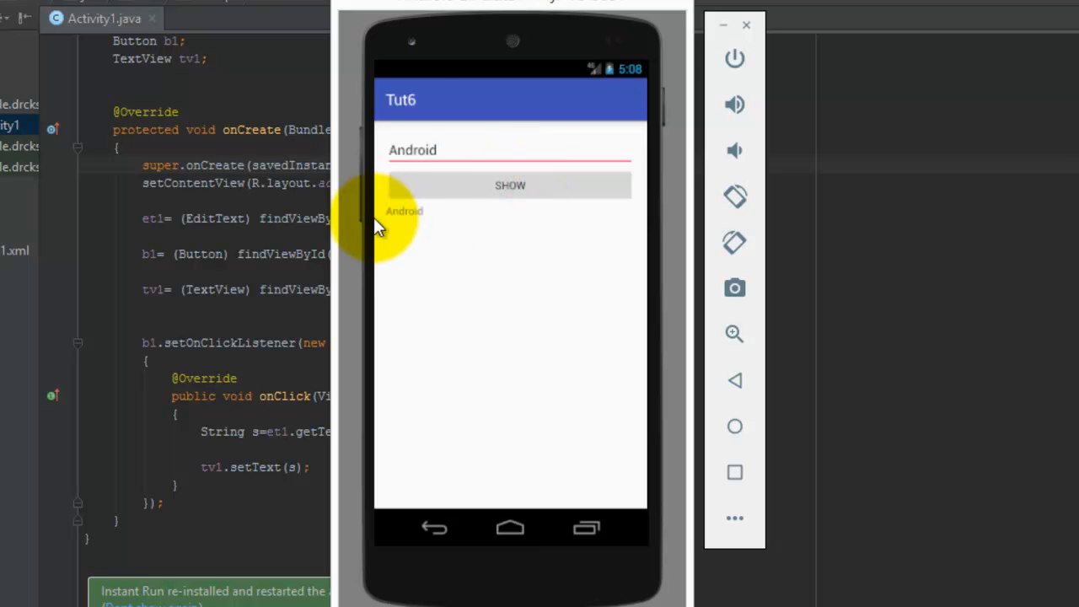